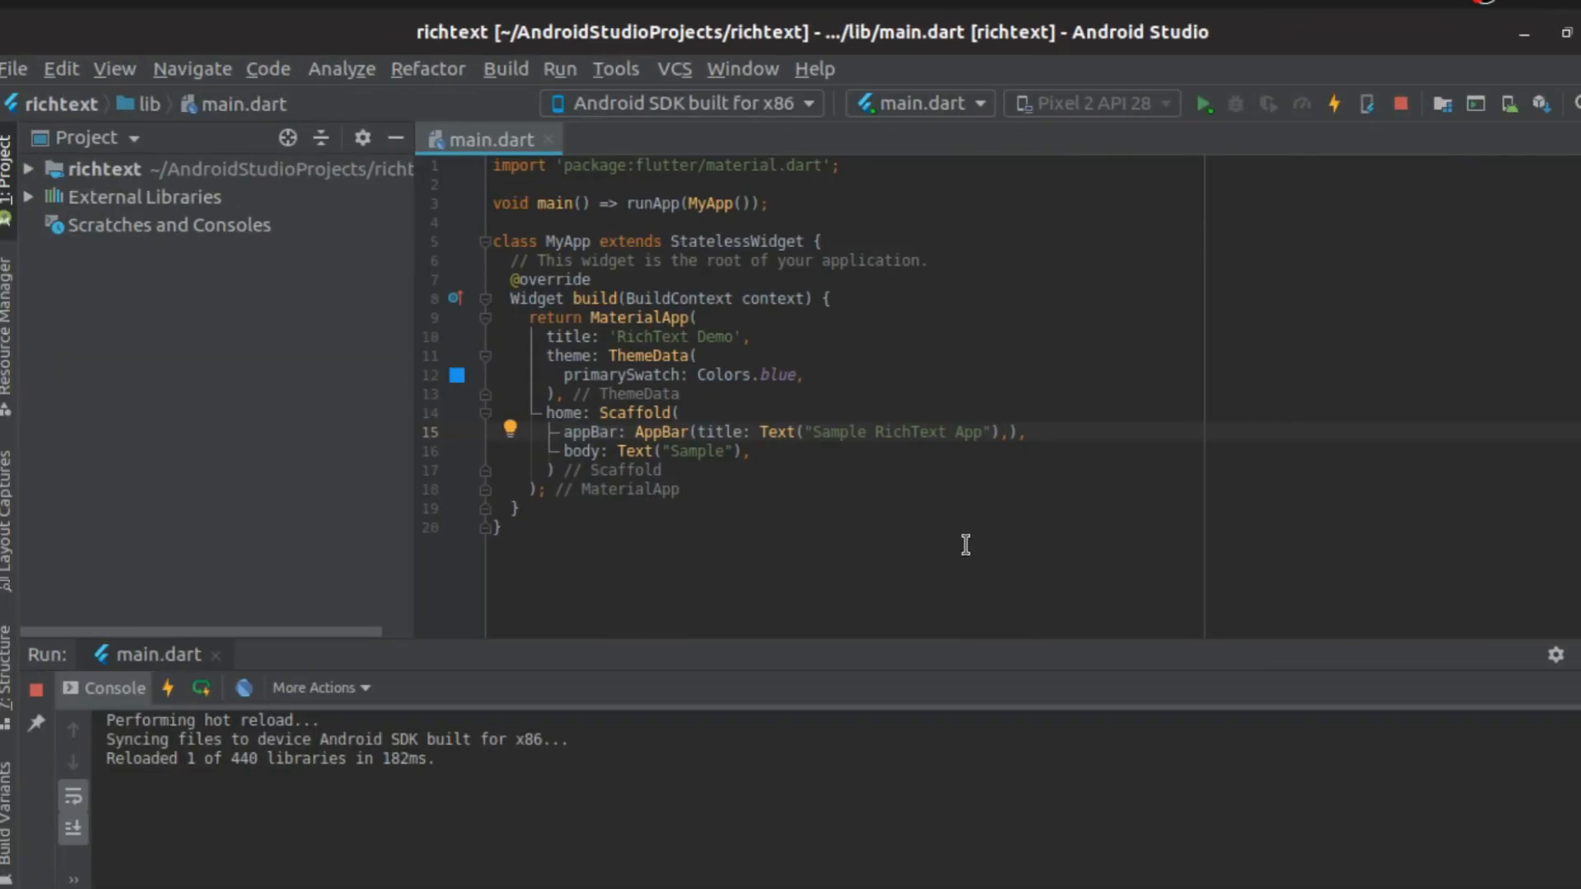
pyautogui.moveTo(380, 695)
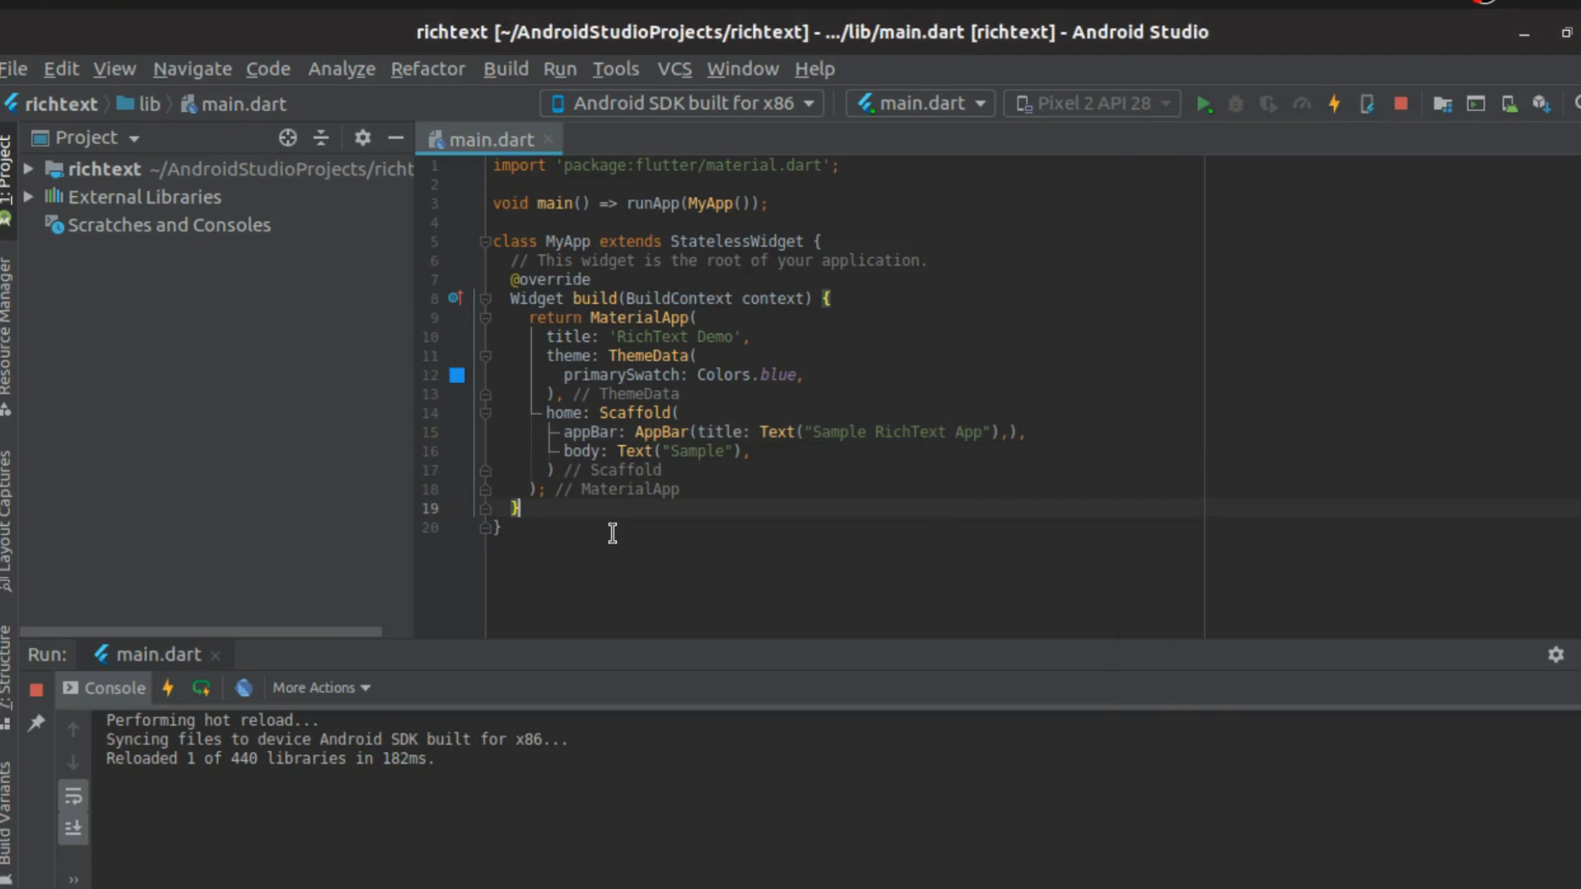
pyautogui.moveTo(639, 527)
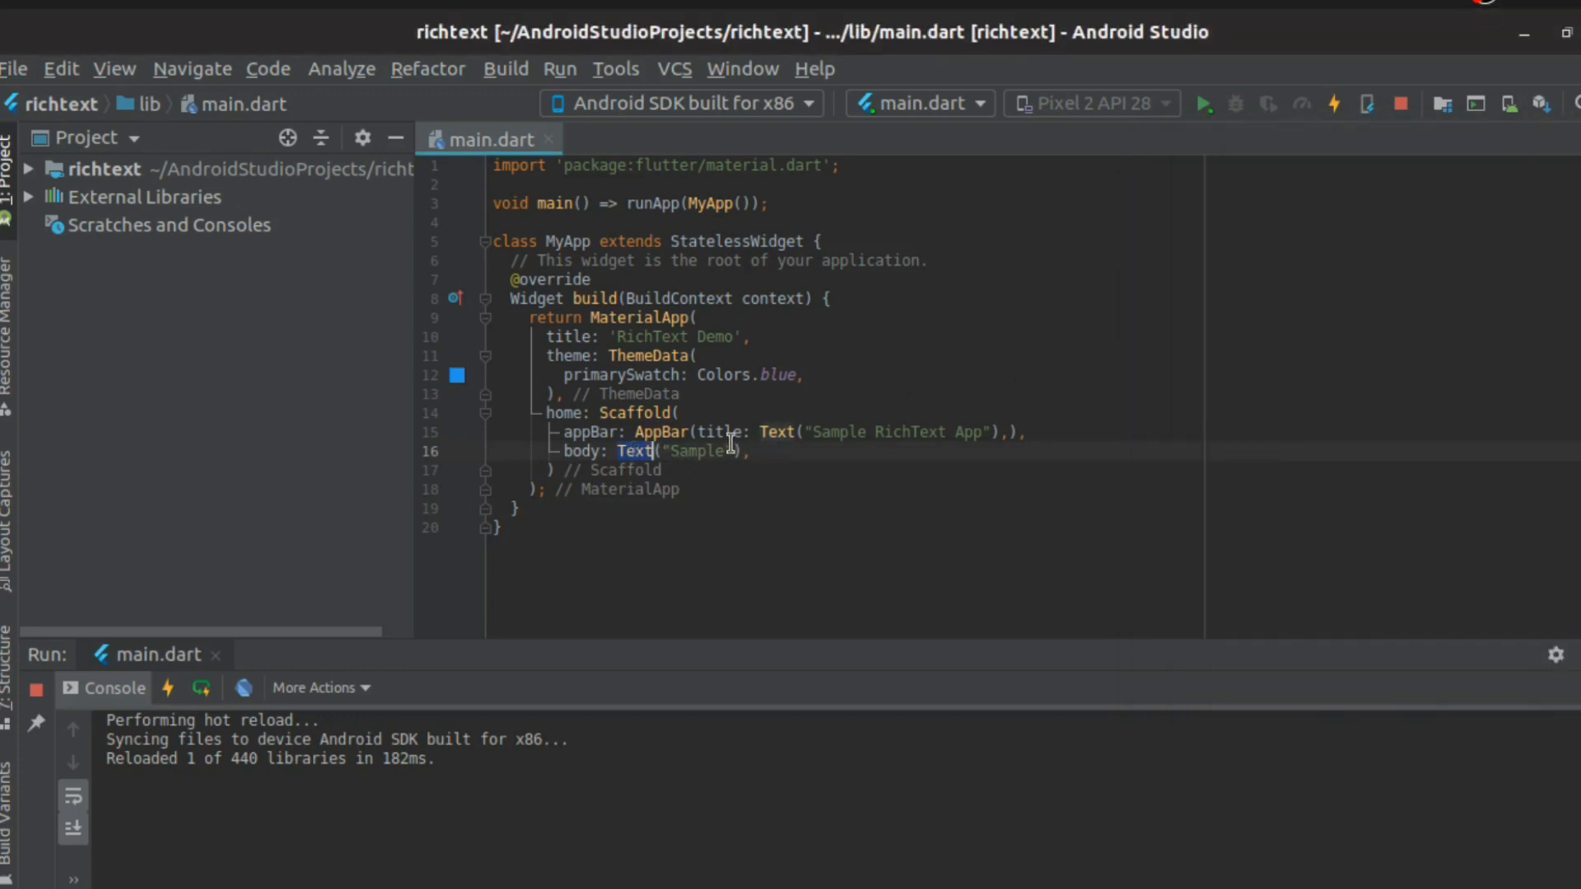
# Make the Scaffold body a RichText whose text is TextSpan(text: "Hello")
pyautogui.write('R,')
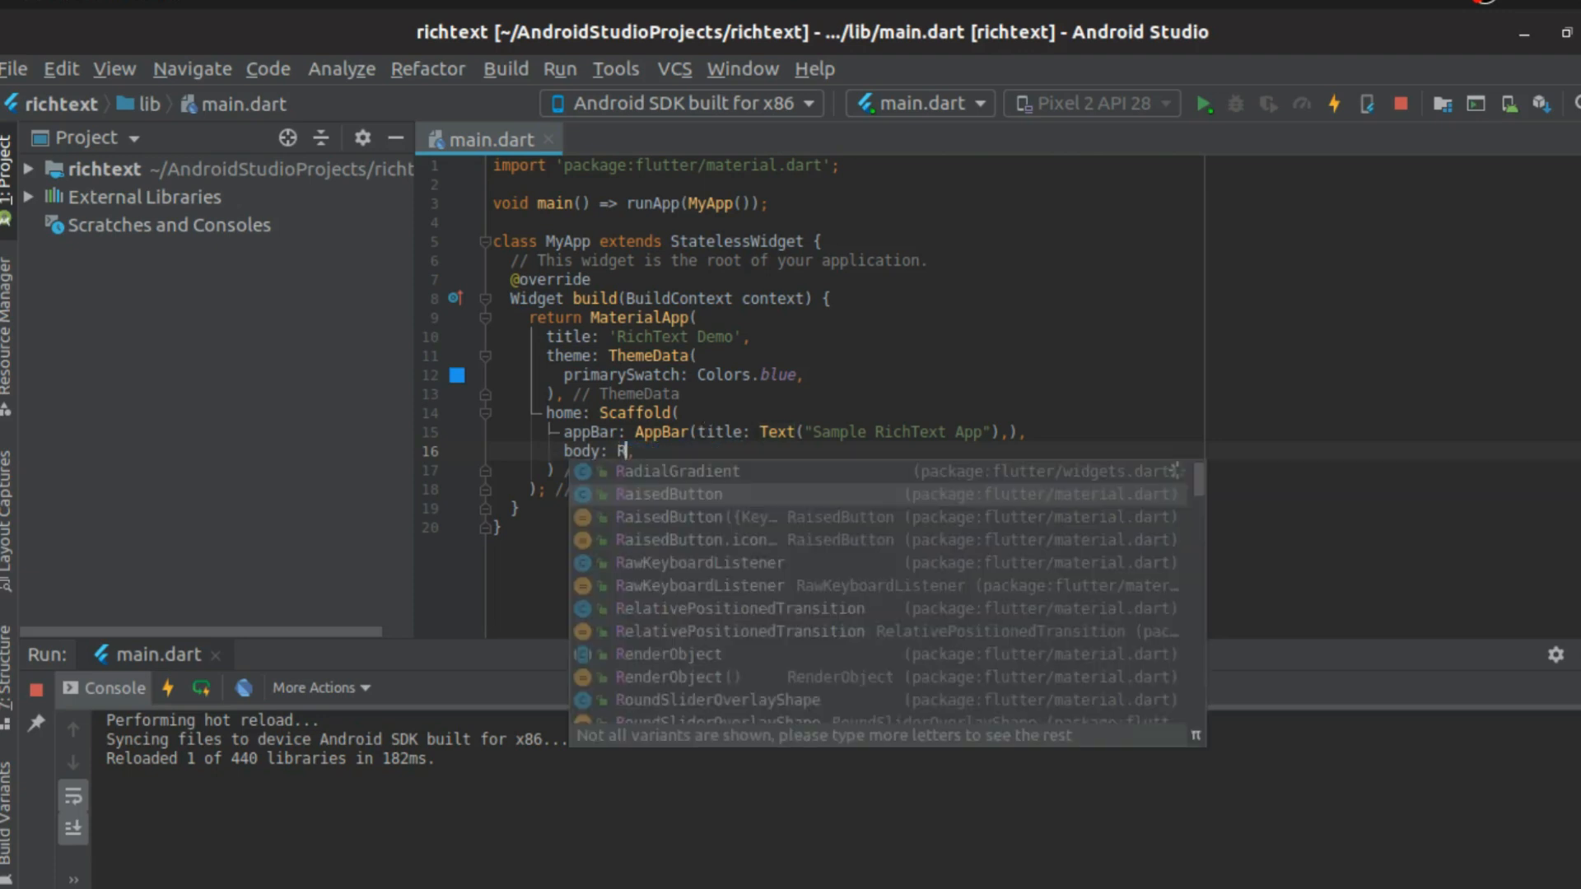
pyautogui.write('ichText(')
pyautogui.write('text: "Hello",')
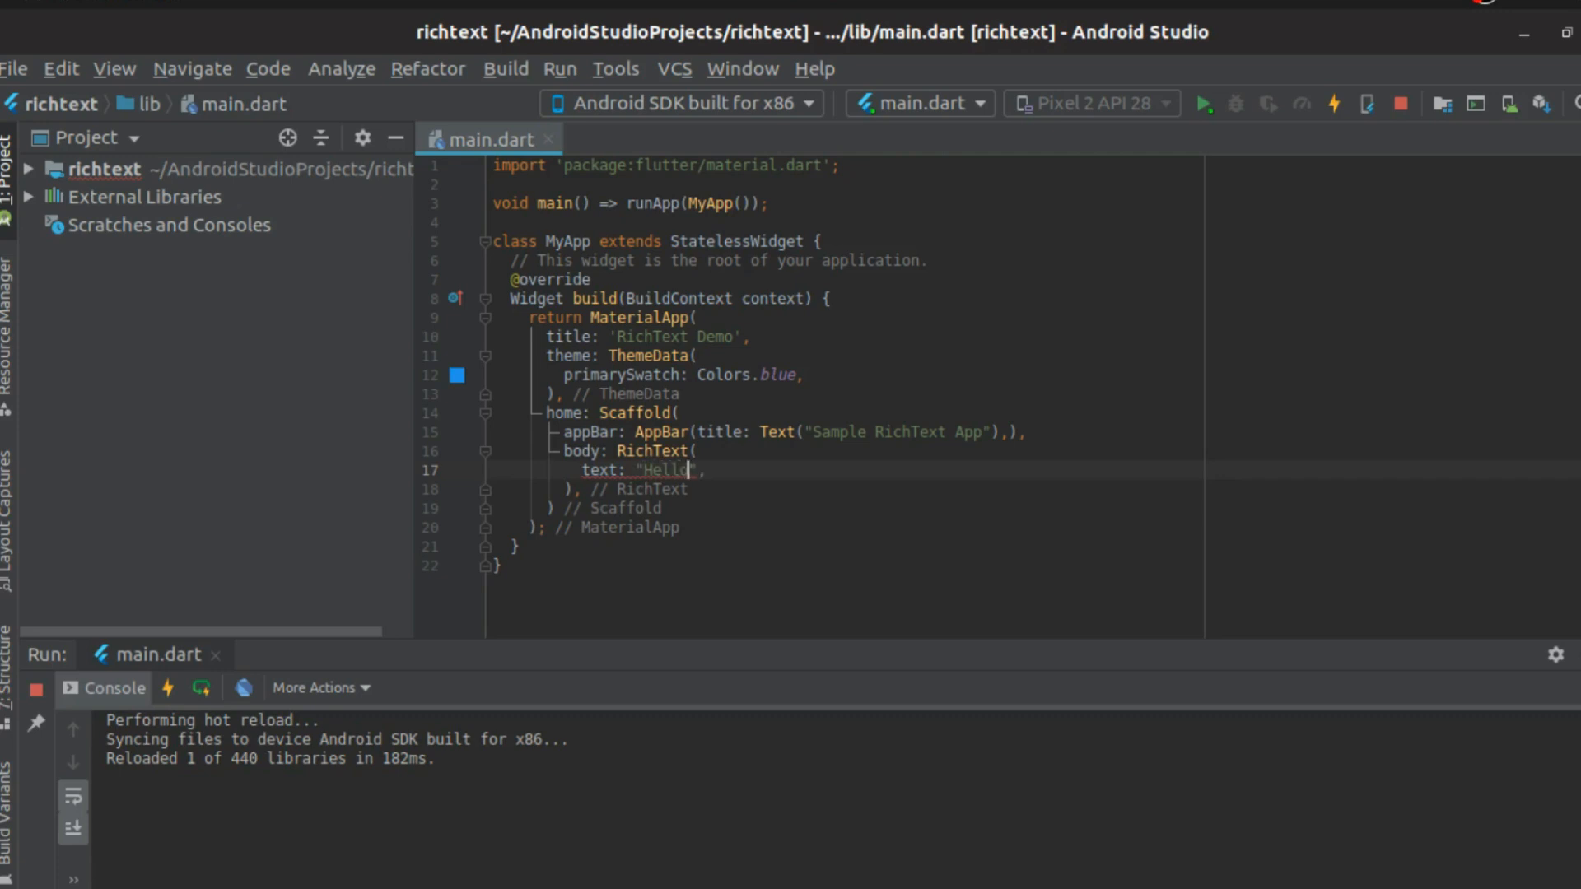
pyautogui.write('s')
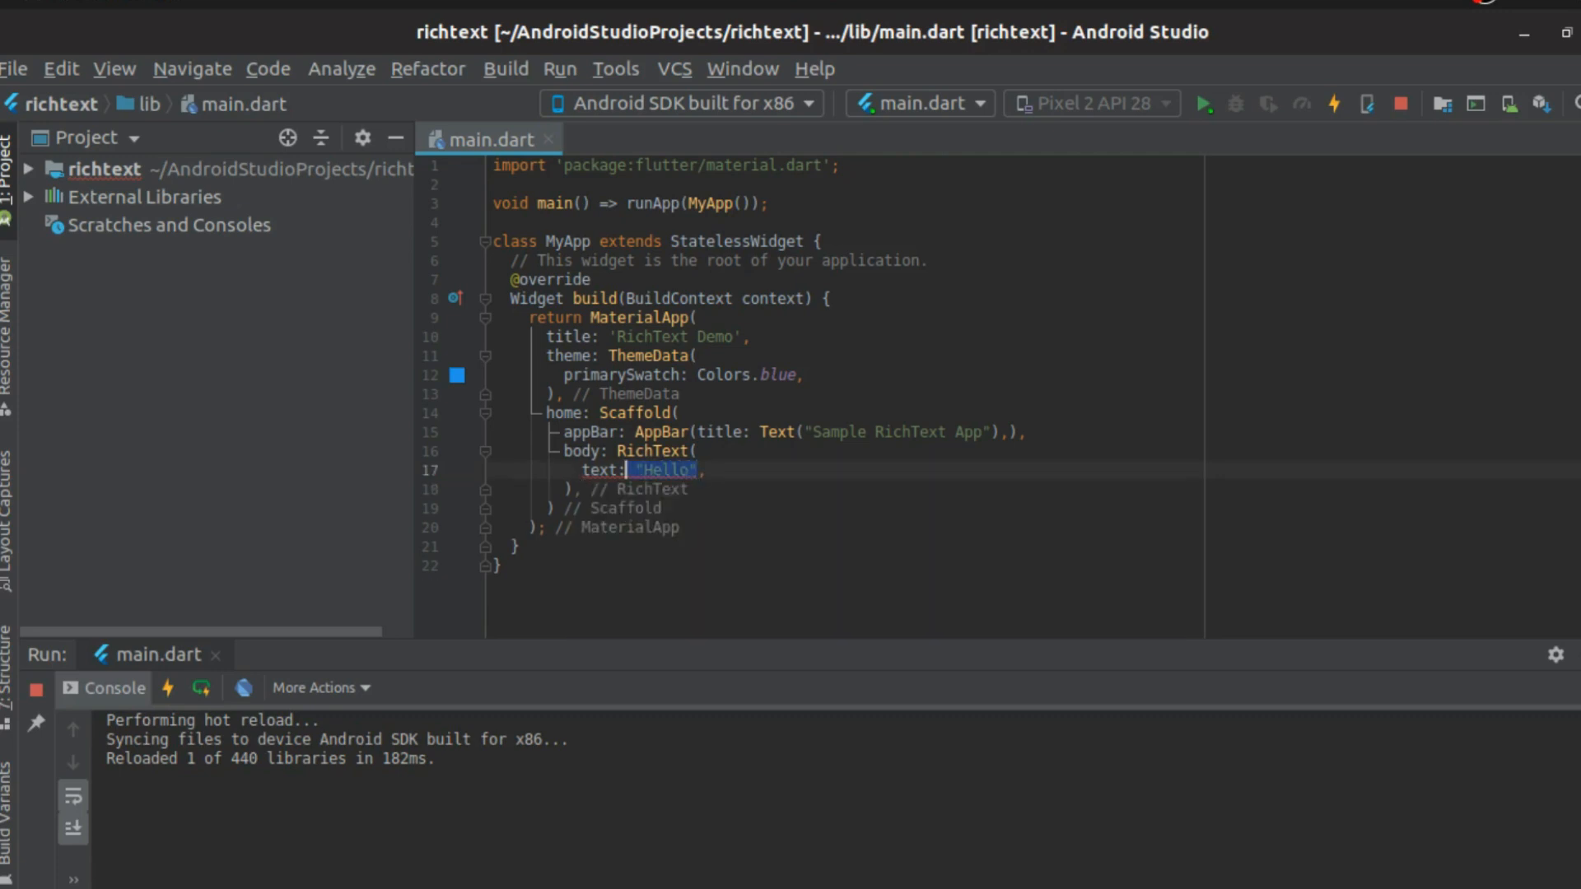
pyautogui.write('TextSpan(')
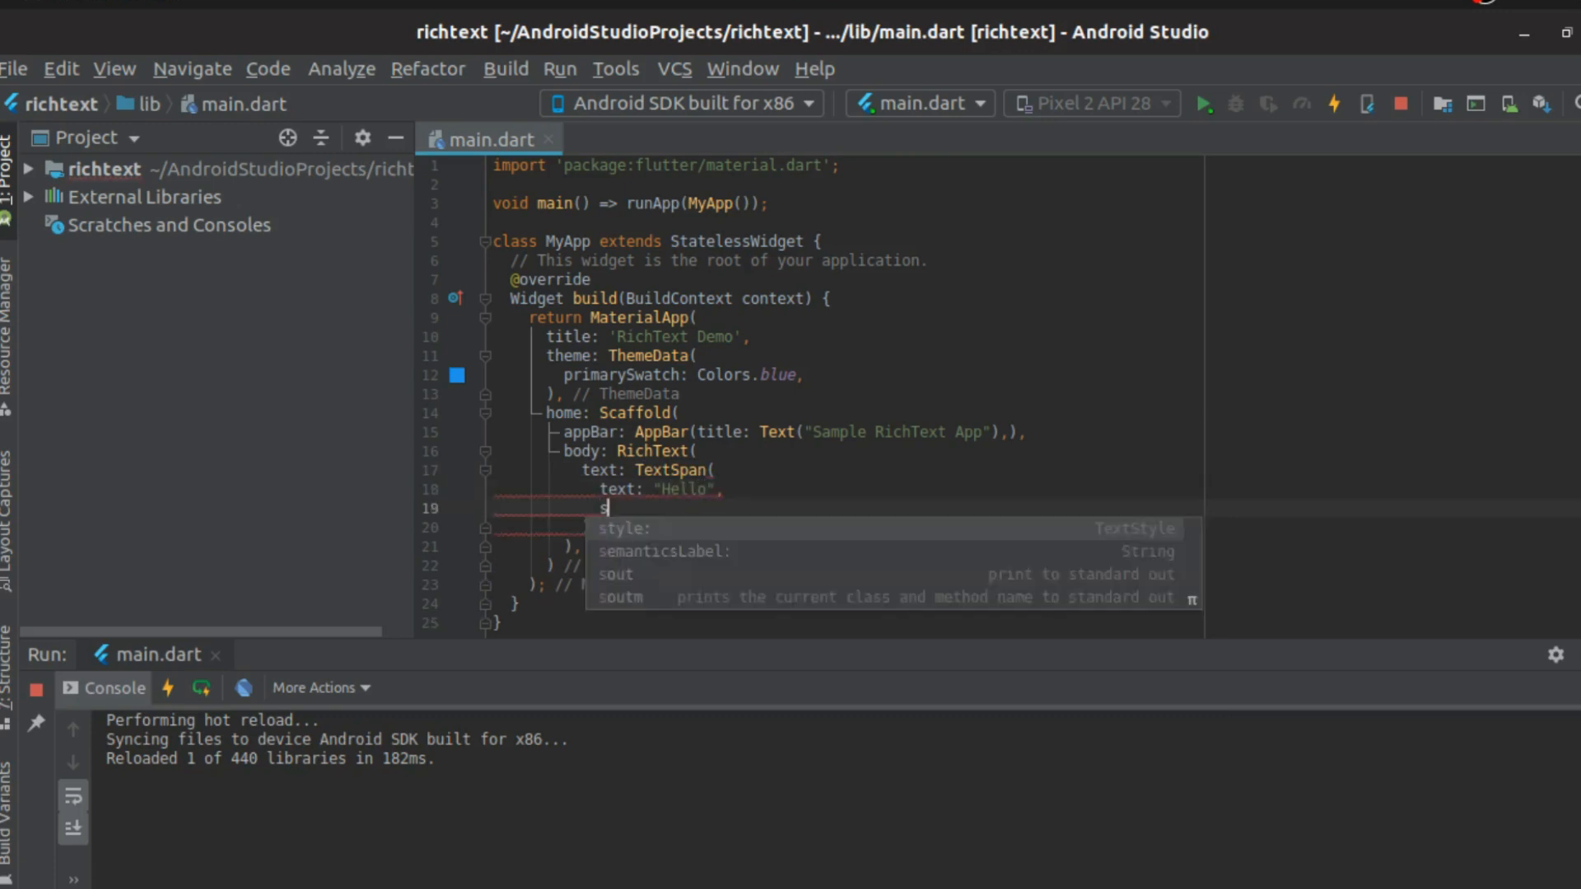
# Style the Hello span with TextStyle(fontSize: 30.0, color: Colors.black) and begin its children list
pyautogui.write('tyle: TextS')
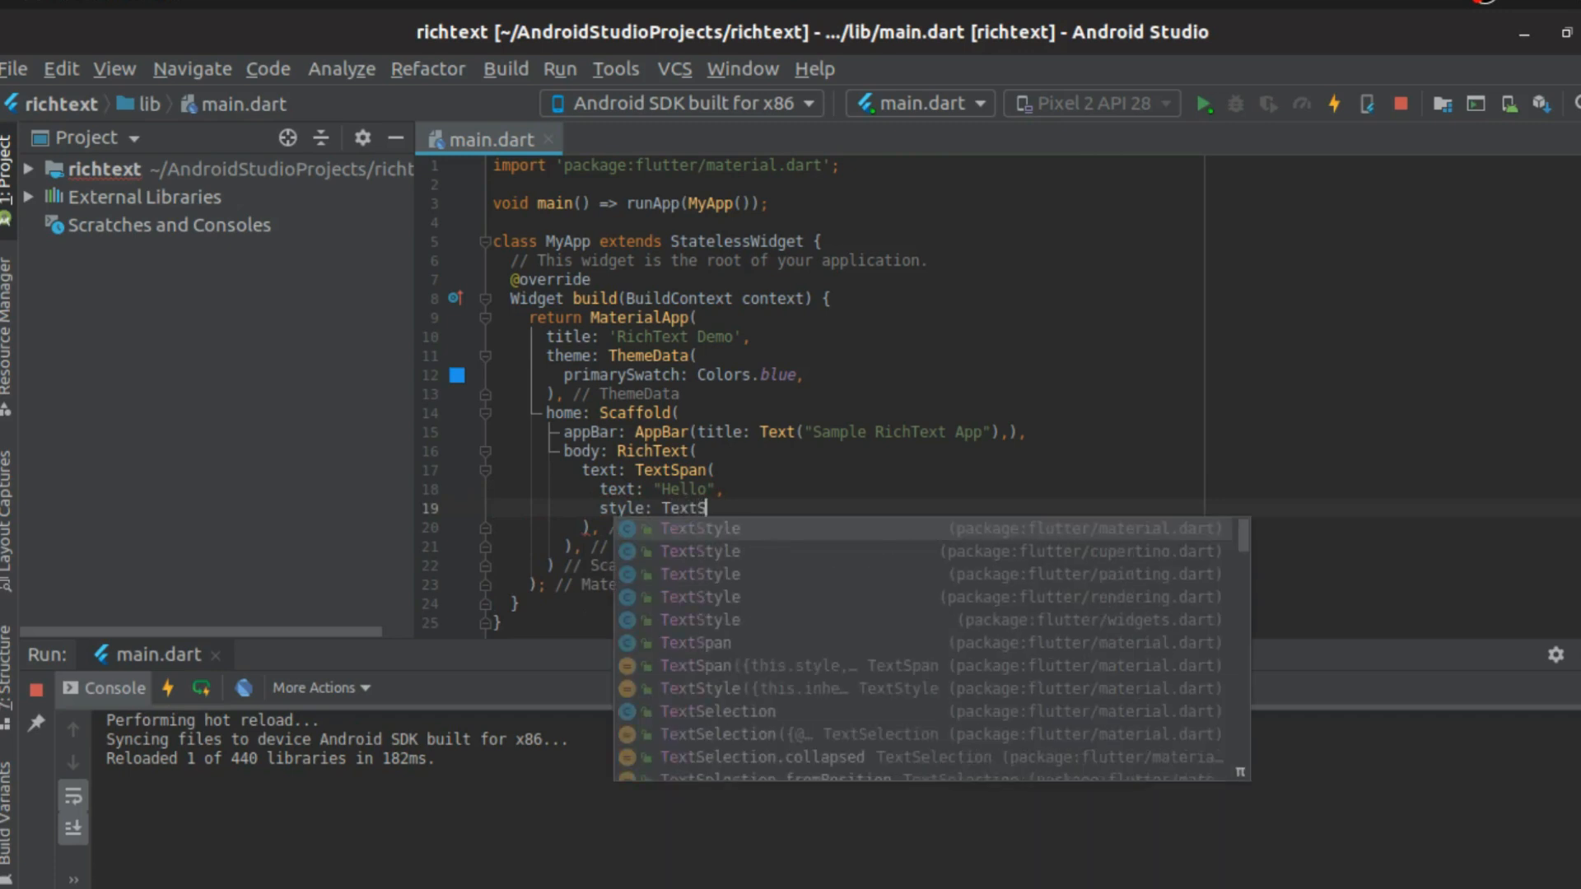
pyautogui.click(698, 529)
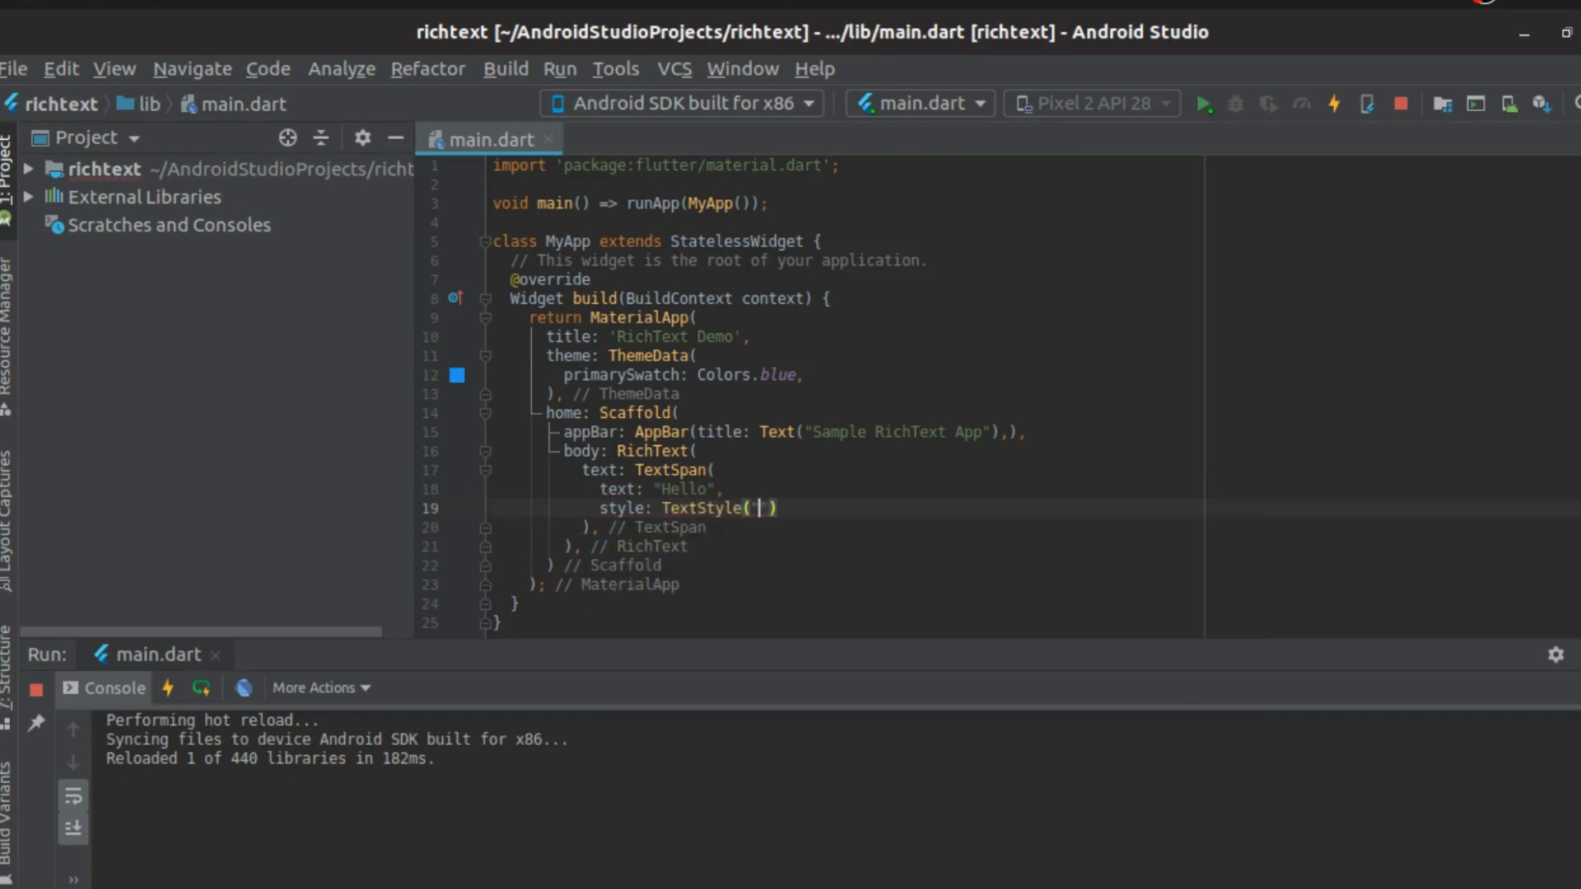
pyautogui.write('fo')
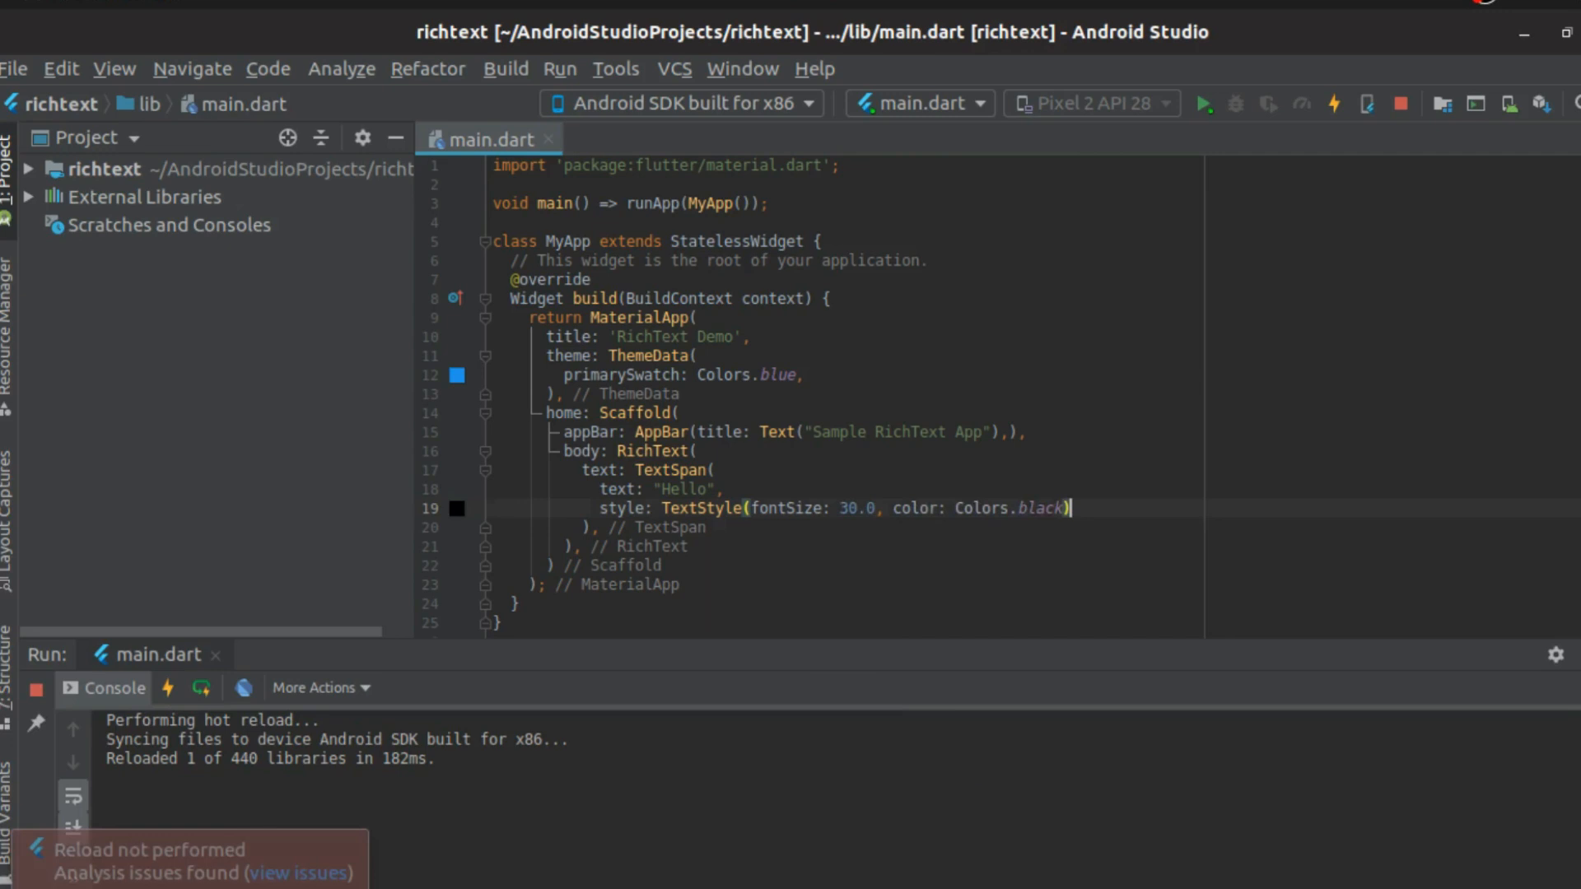
pyautogui.write('r')
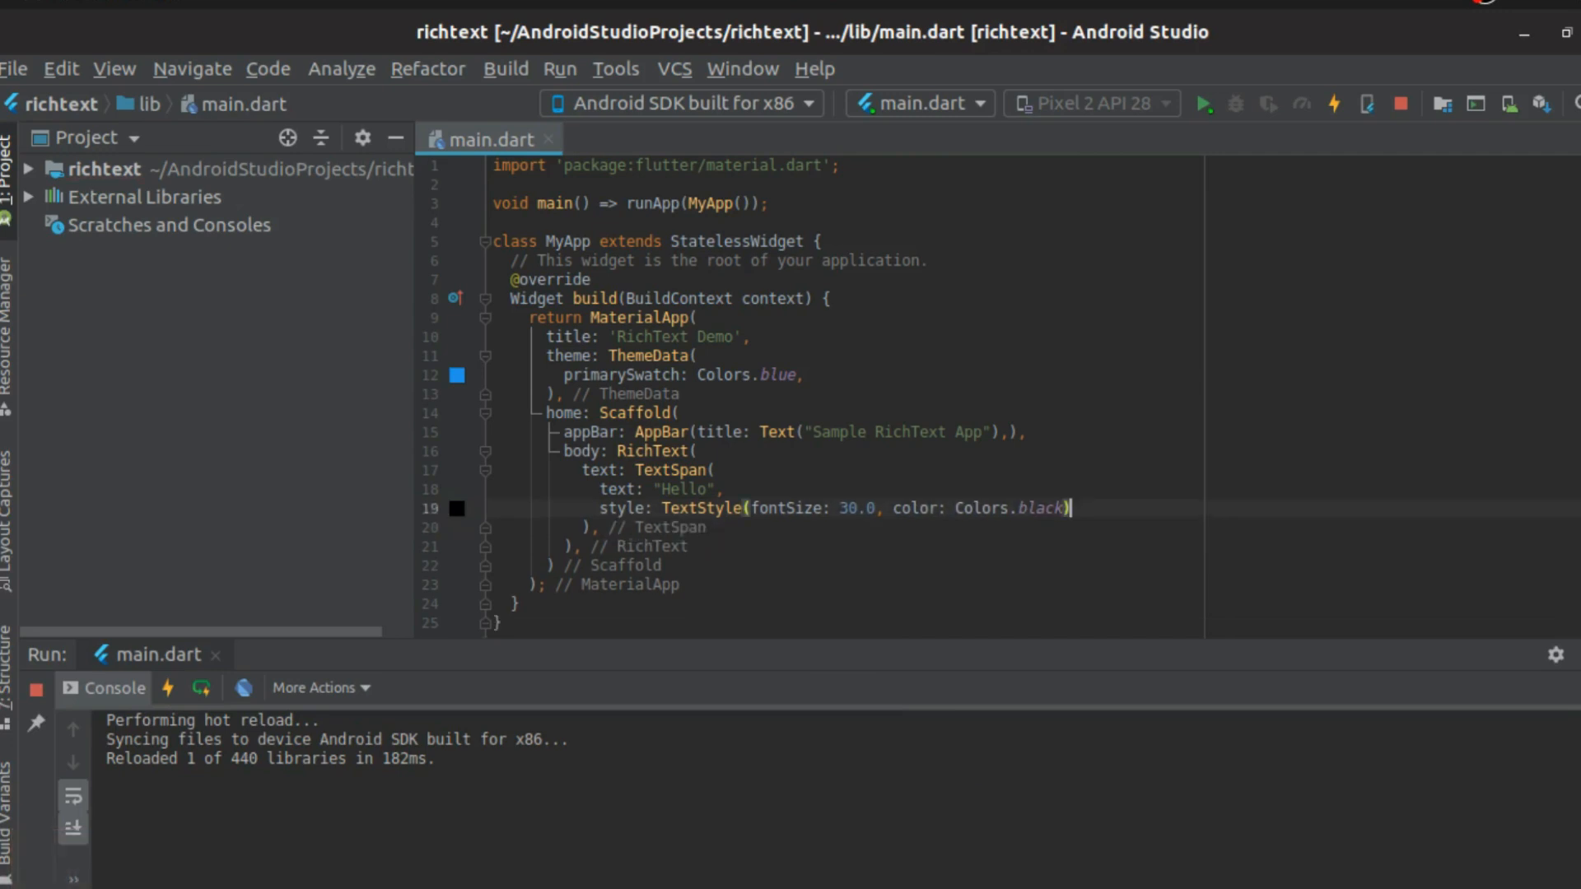
pyautogui.write('children: <Strin')
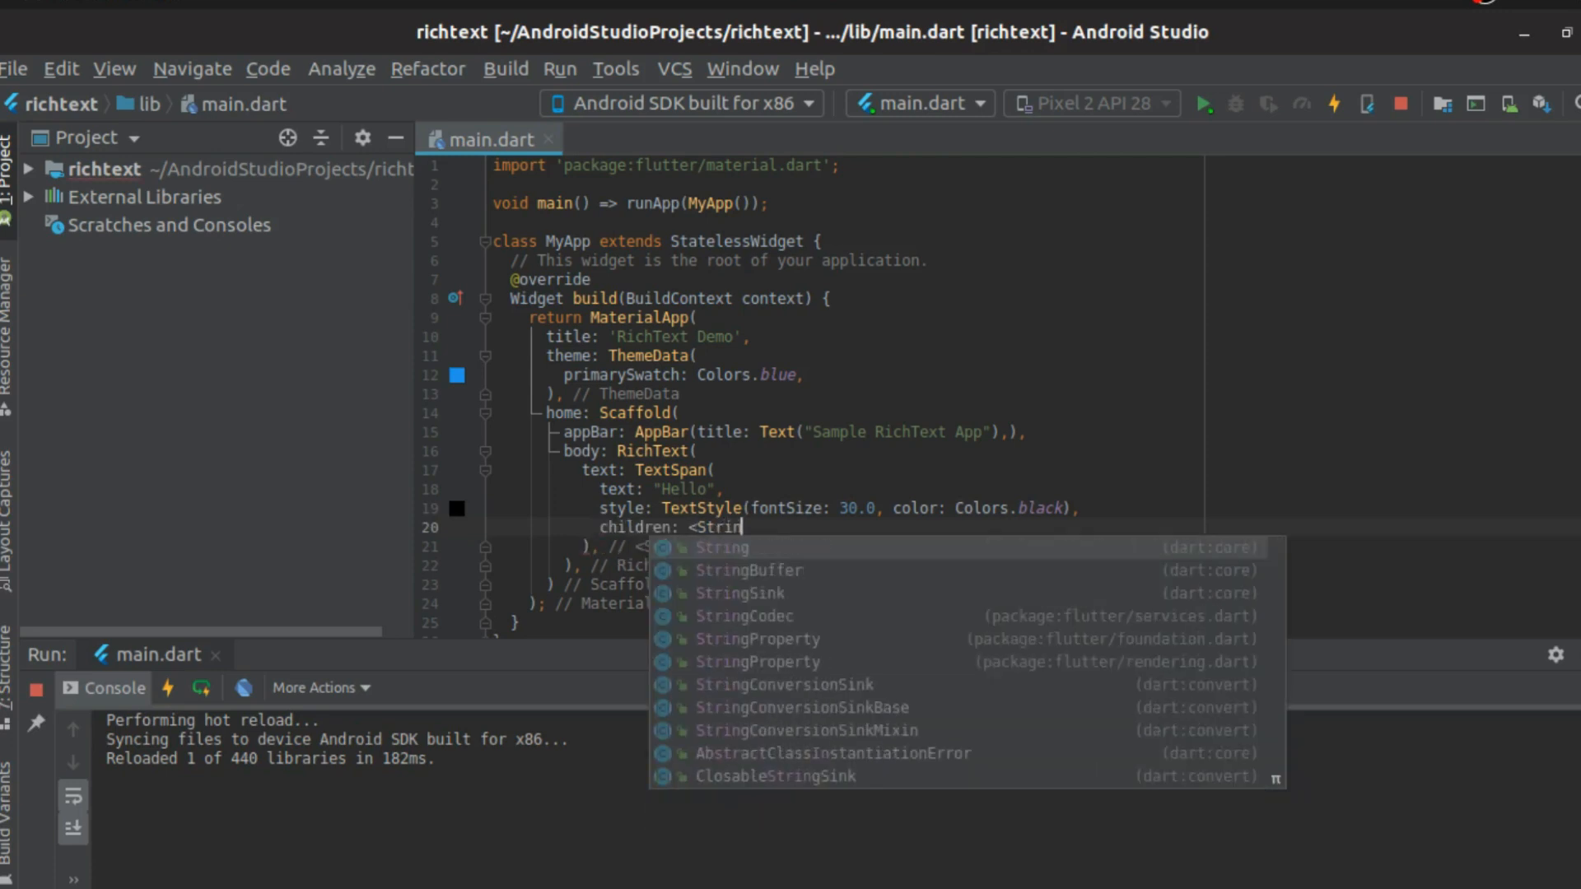
# Fill children with <TextSpan>[TextSpan(text: " Coder ", style: TextStyle(color: Colors.blue))]
pyautogui.write('TextSpa')
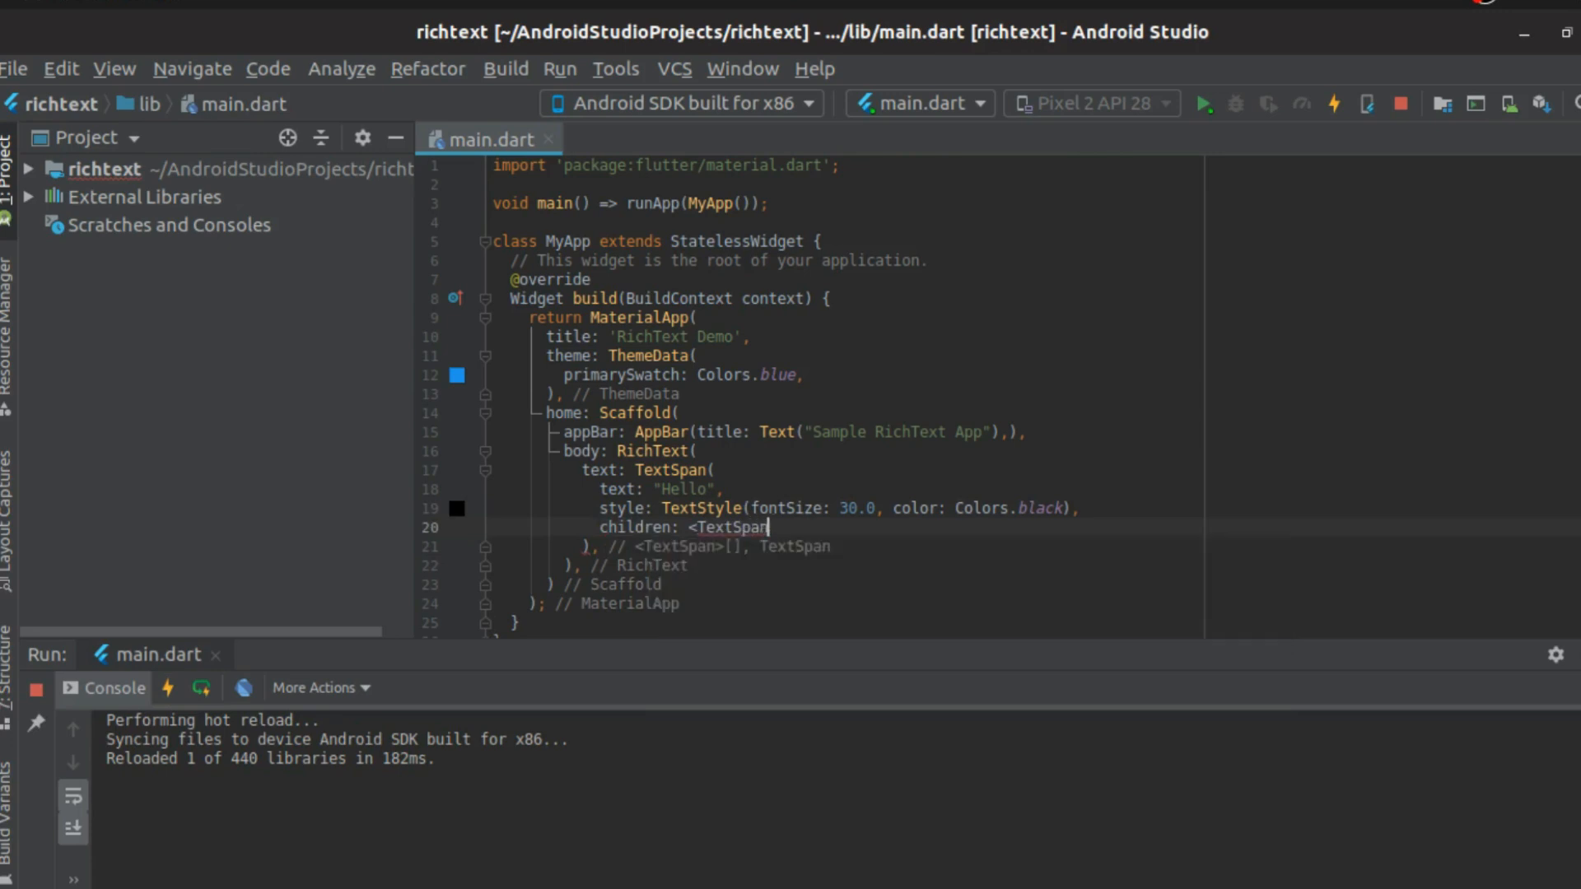
pyautogui.write('>')
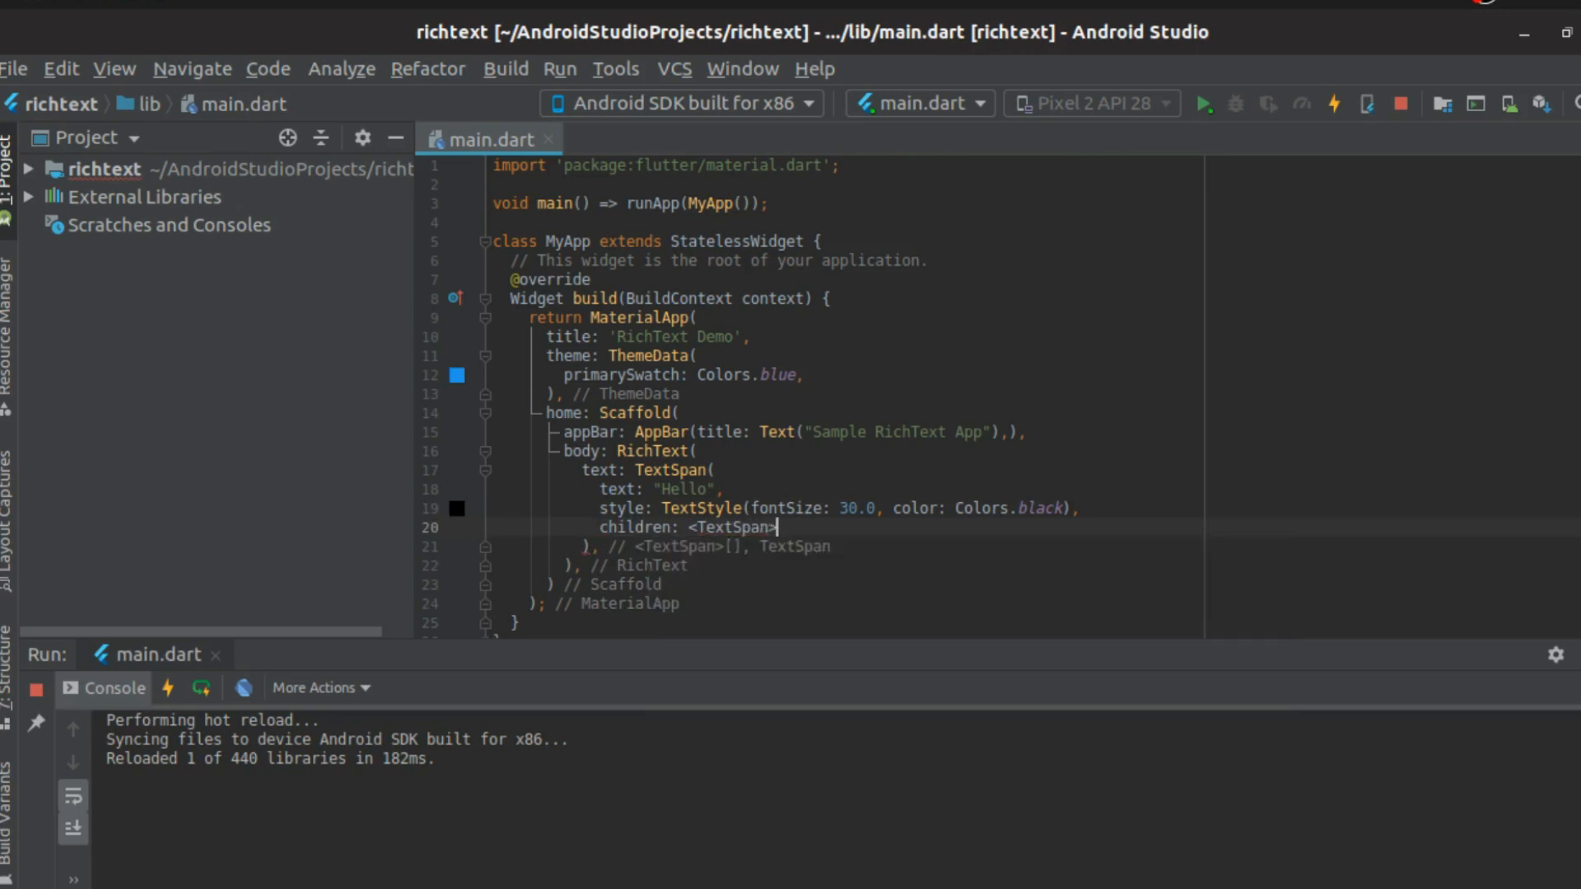
pyautogui.write('TextSpan(')
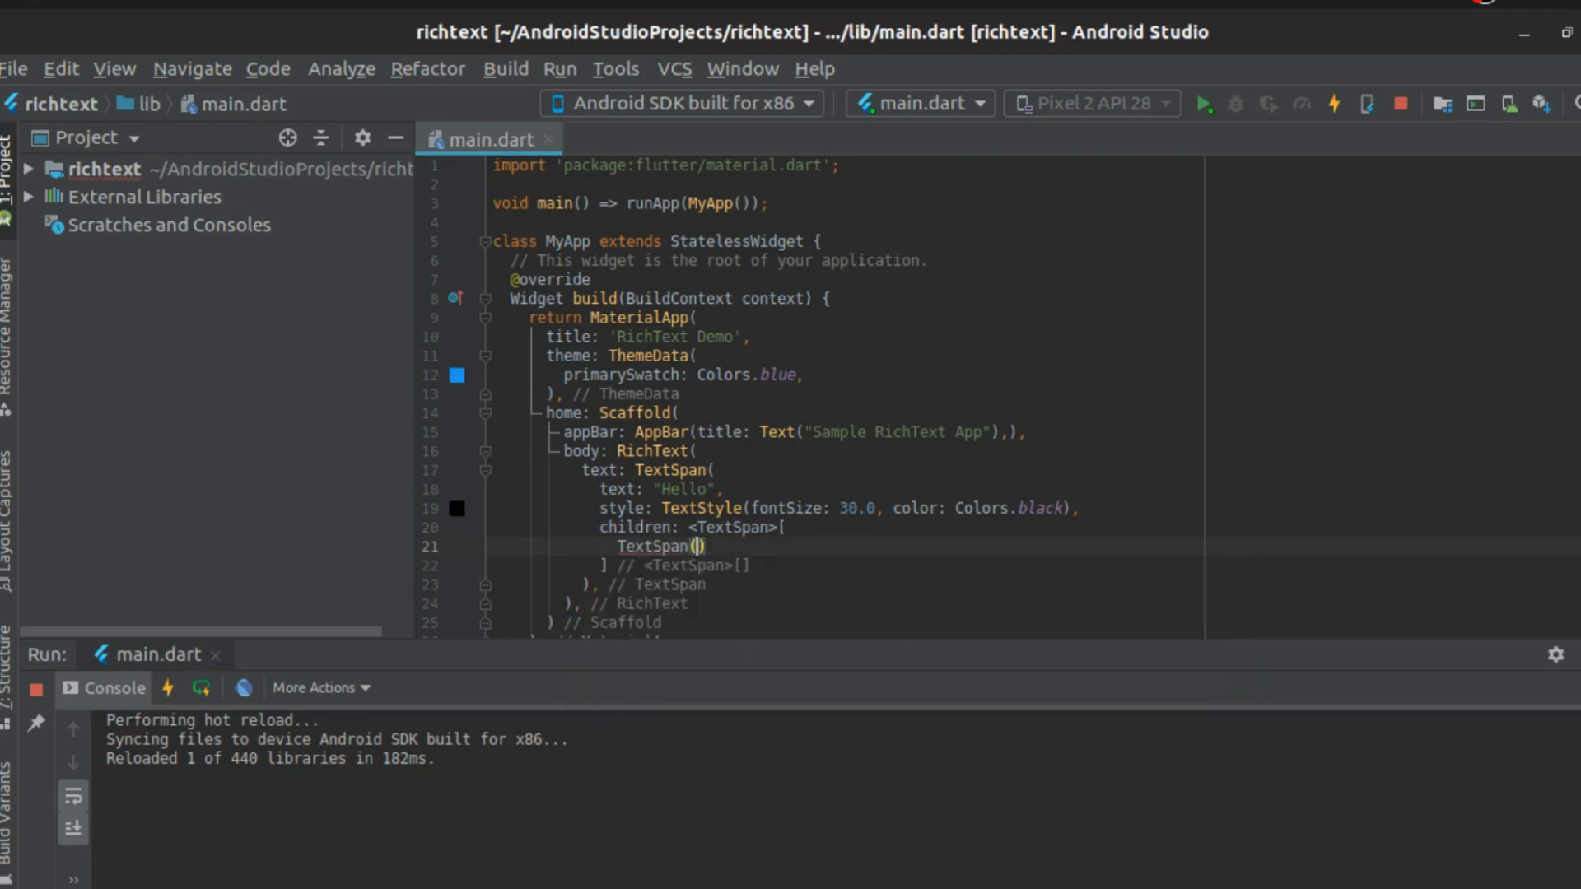
pyautogui.write('text: "Wol')
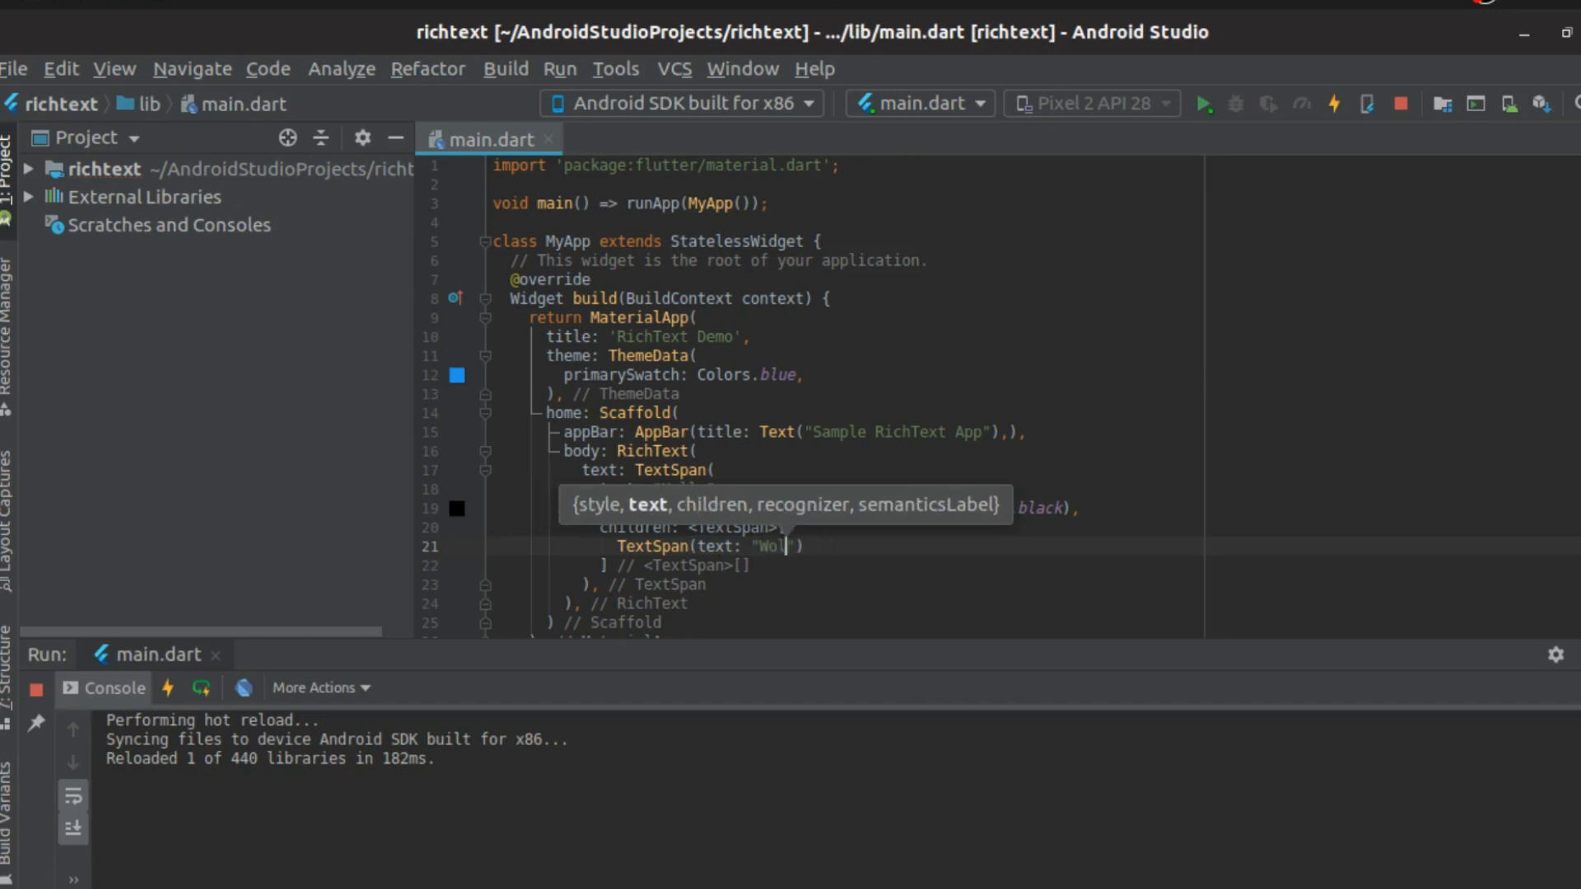
pyautogui.write('Coder')
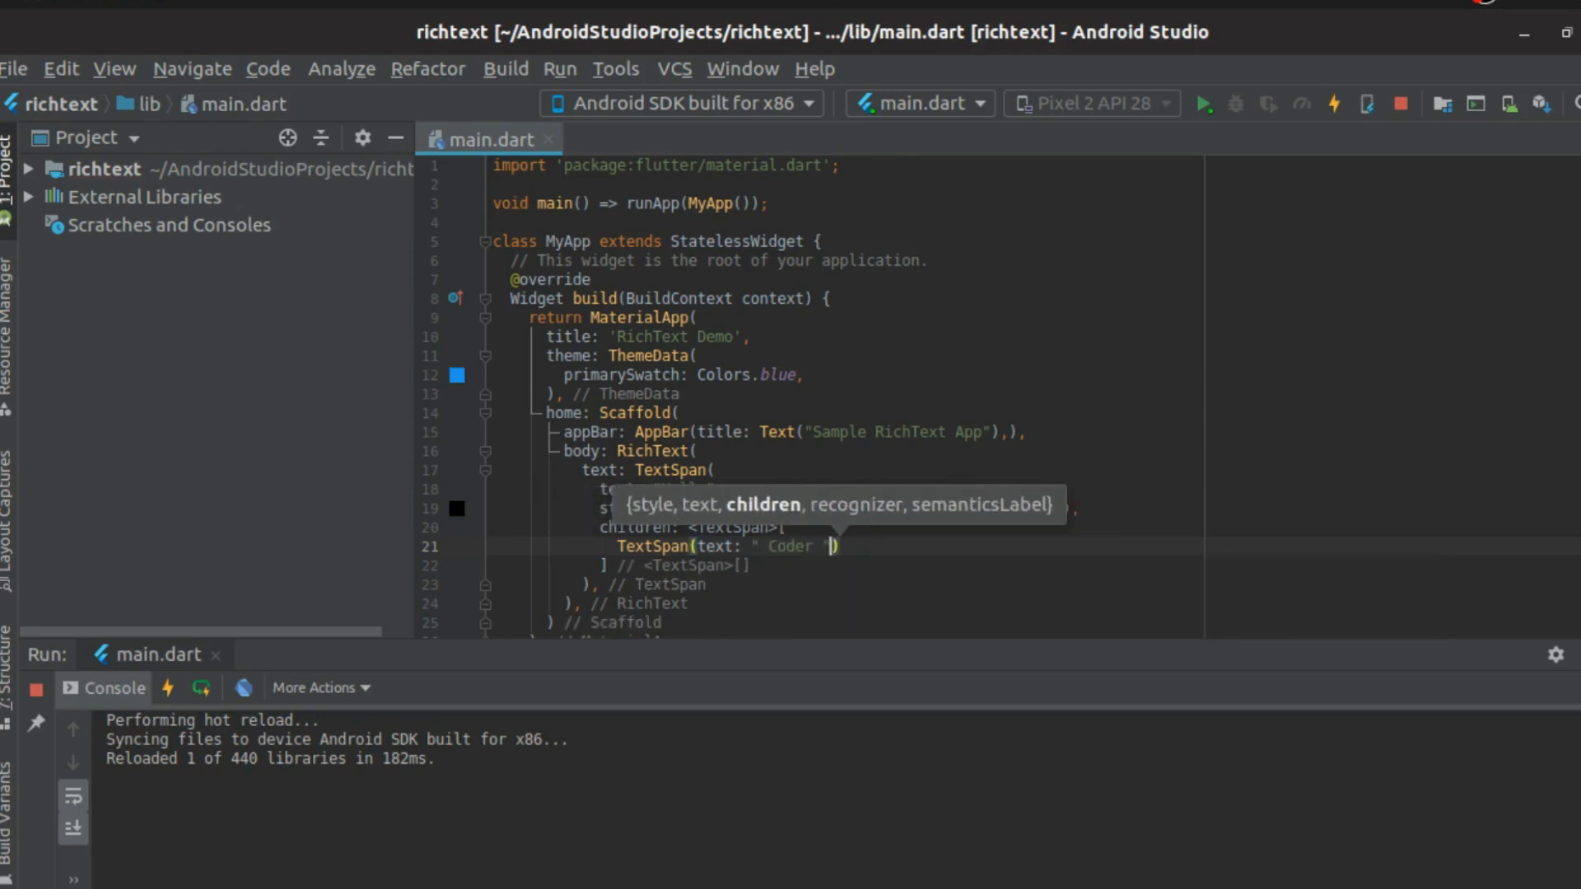
pyautogui.write(', style: TextStyle(c')
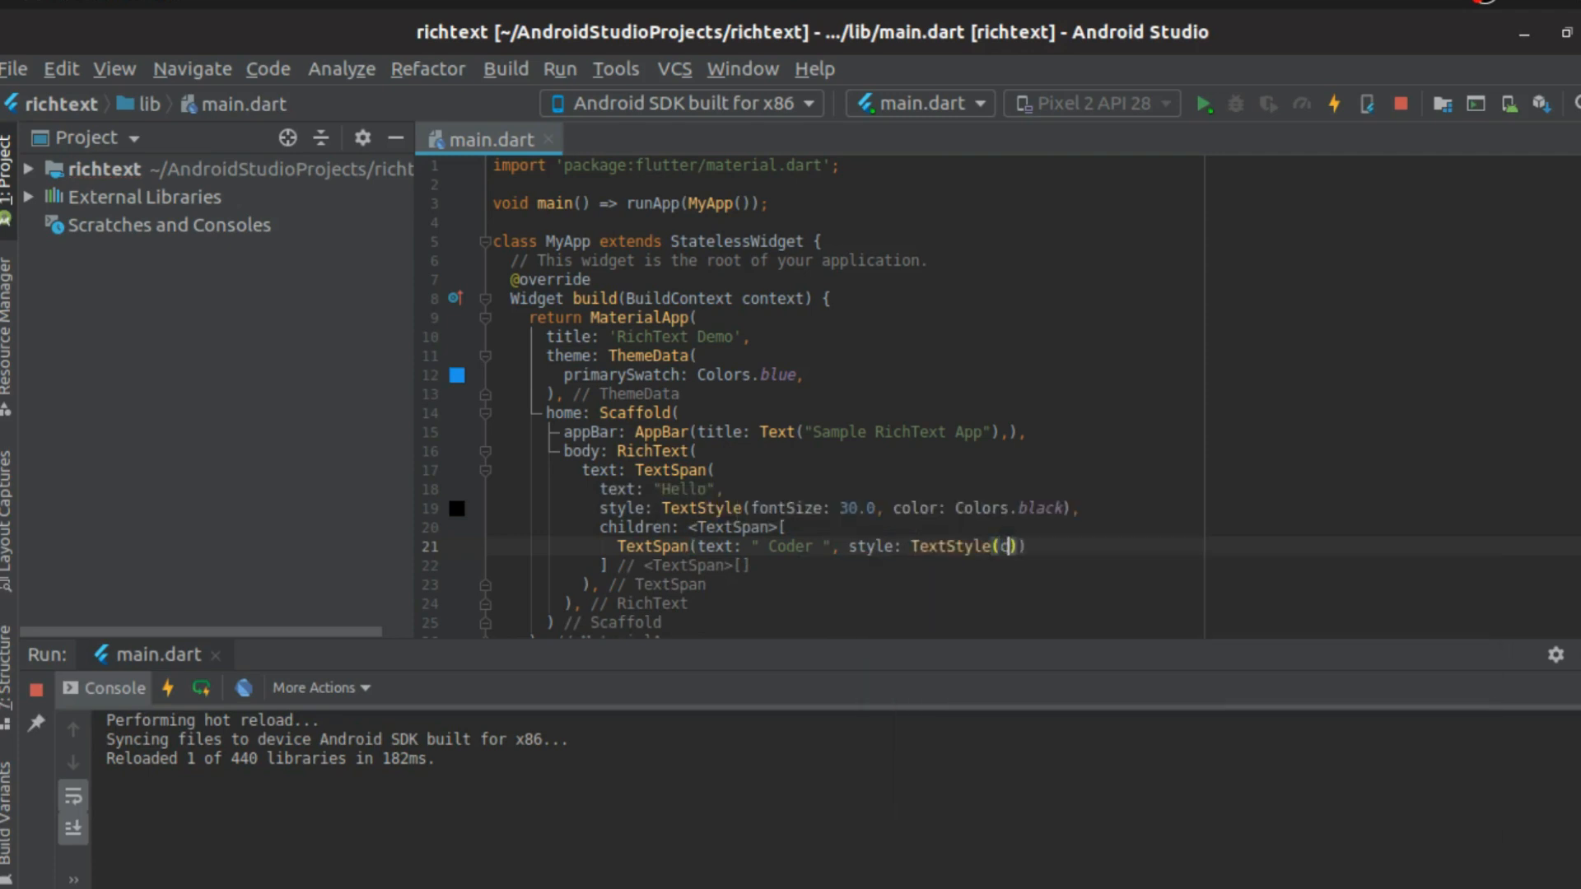
pyautogui.write('olor: Colors.blue')
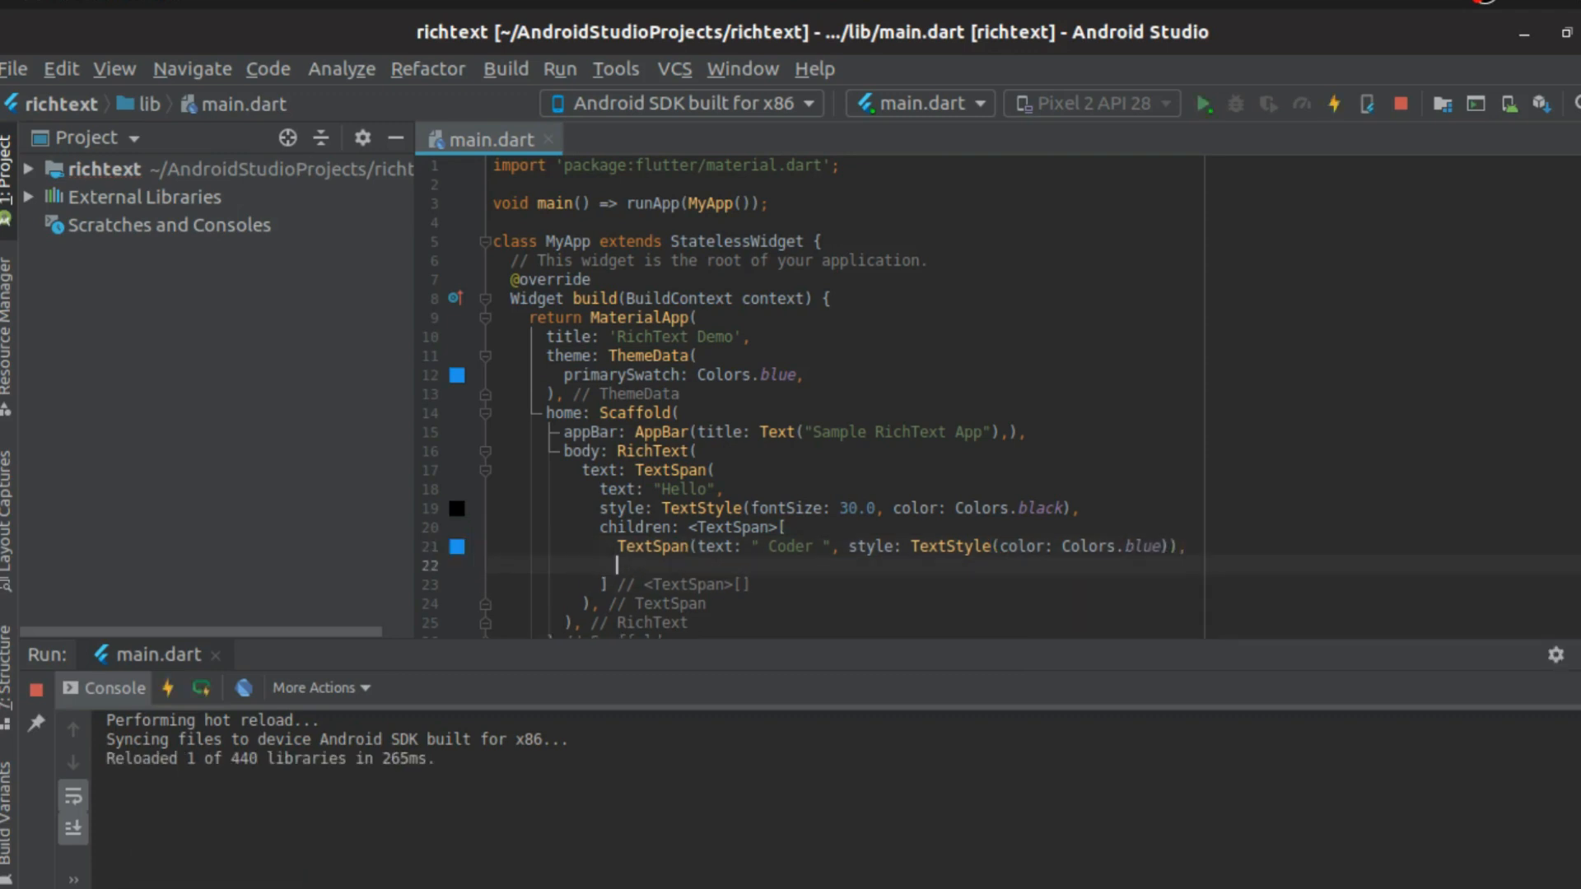
# Add child TextSpan " Monk! " styled Colors.black with FontWeight.bold
pyautogui.write('TextSpan(text: "')
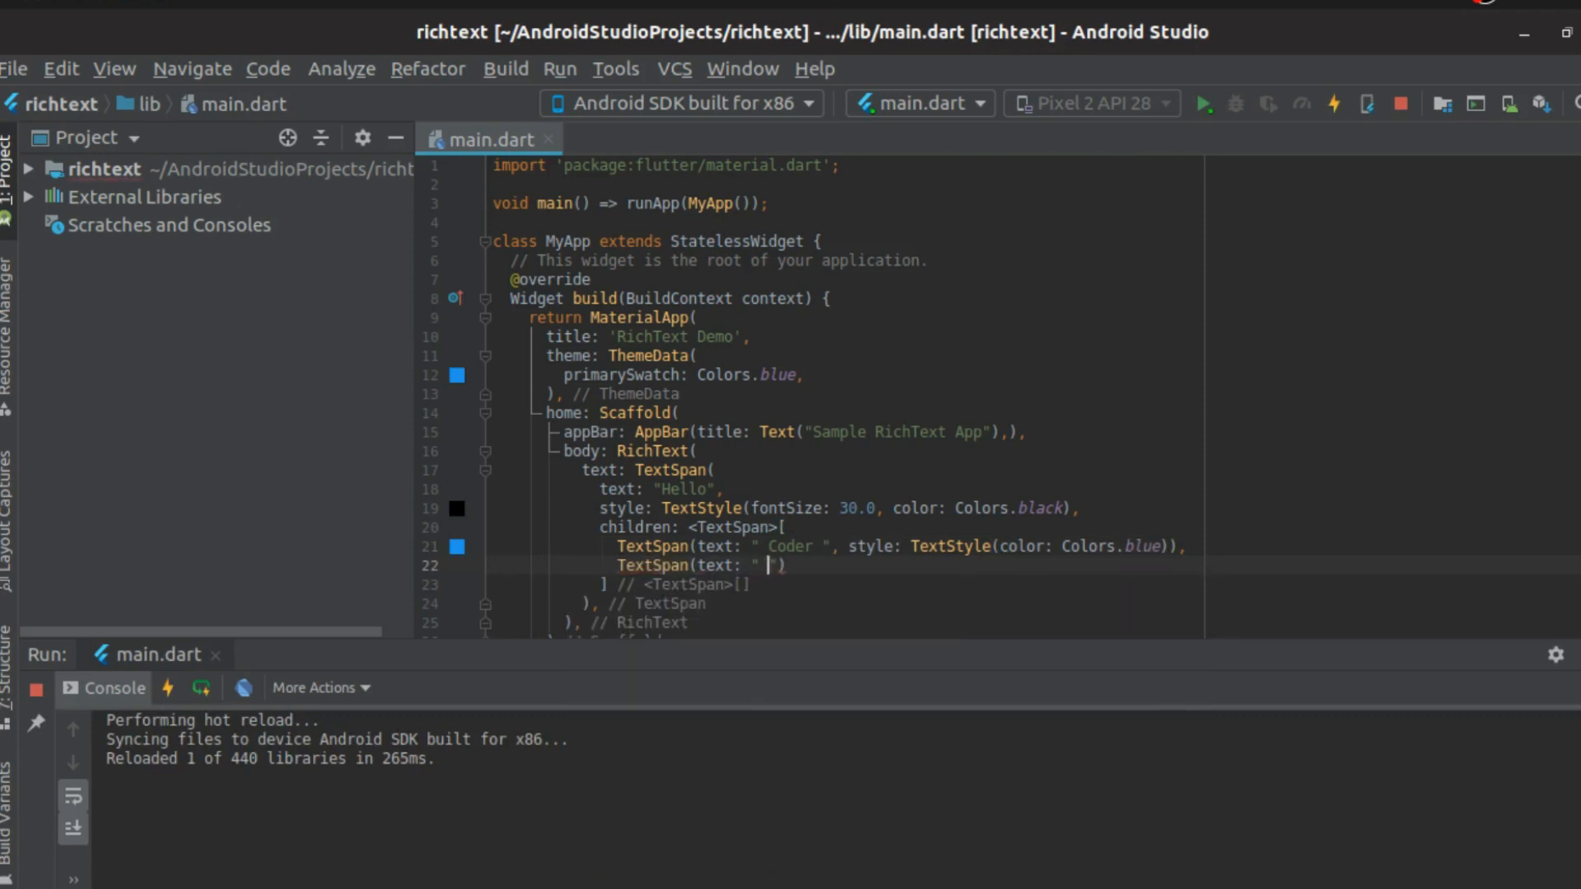
pyautogui.write('Monk')
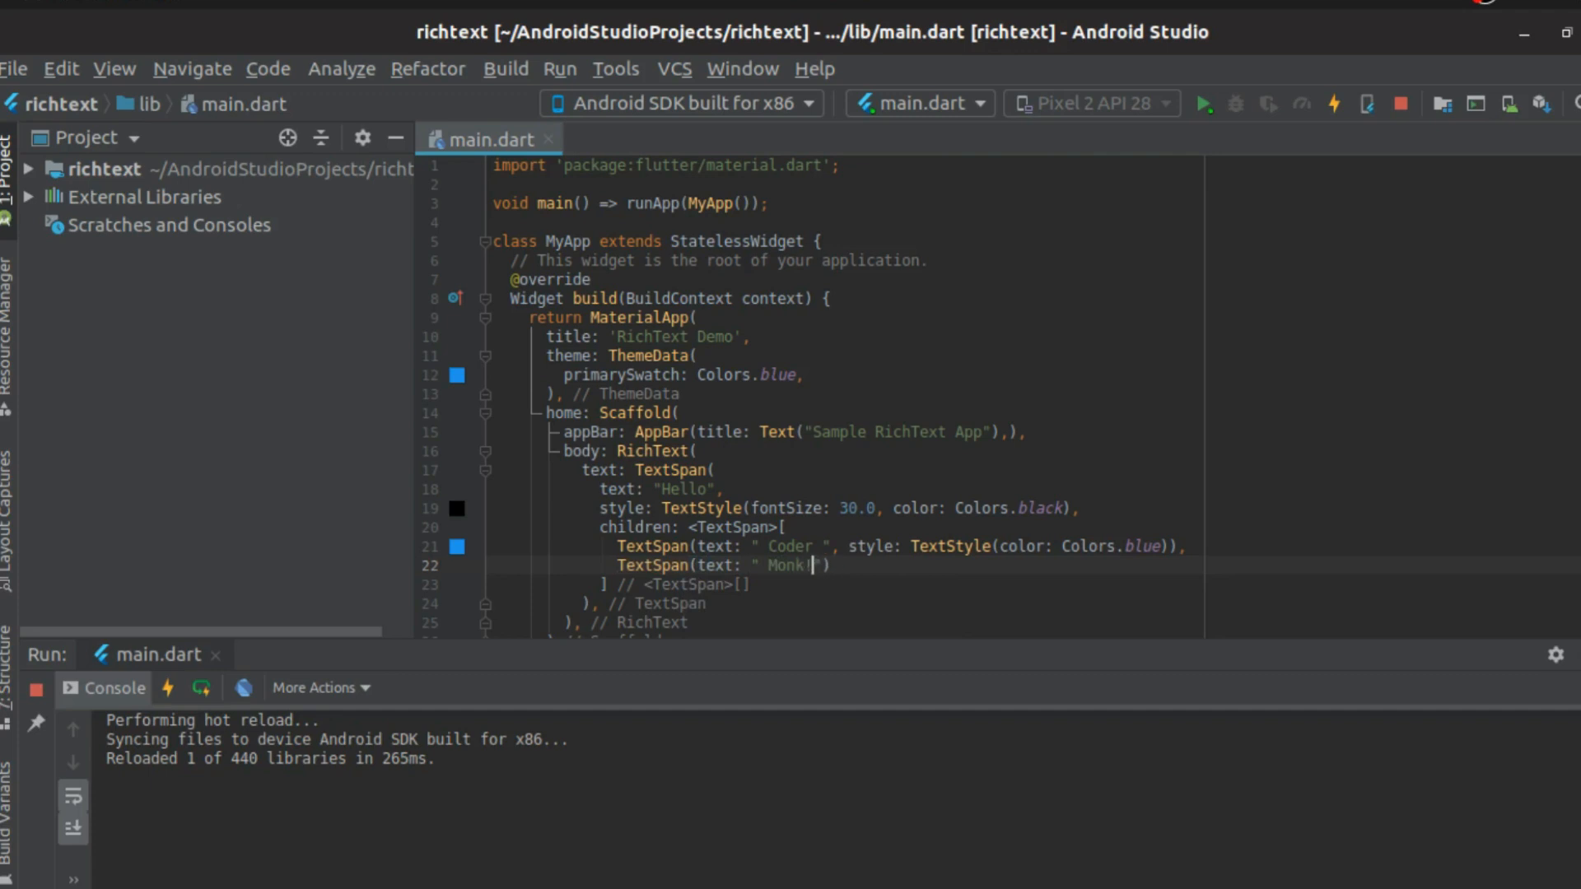
pyautogui.write(', sty')
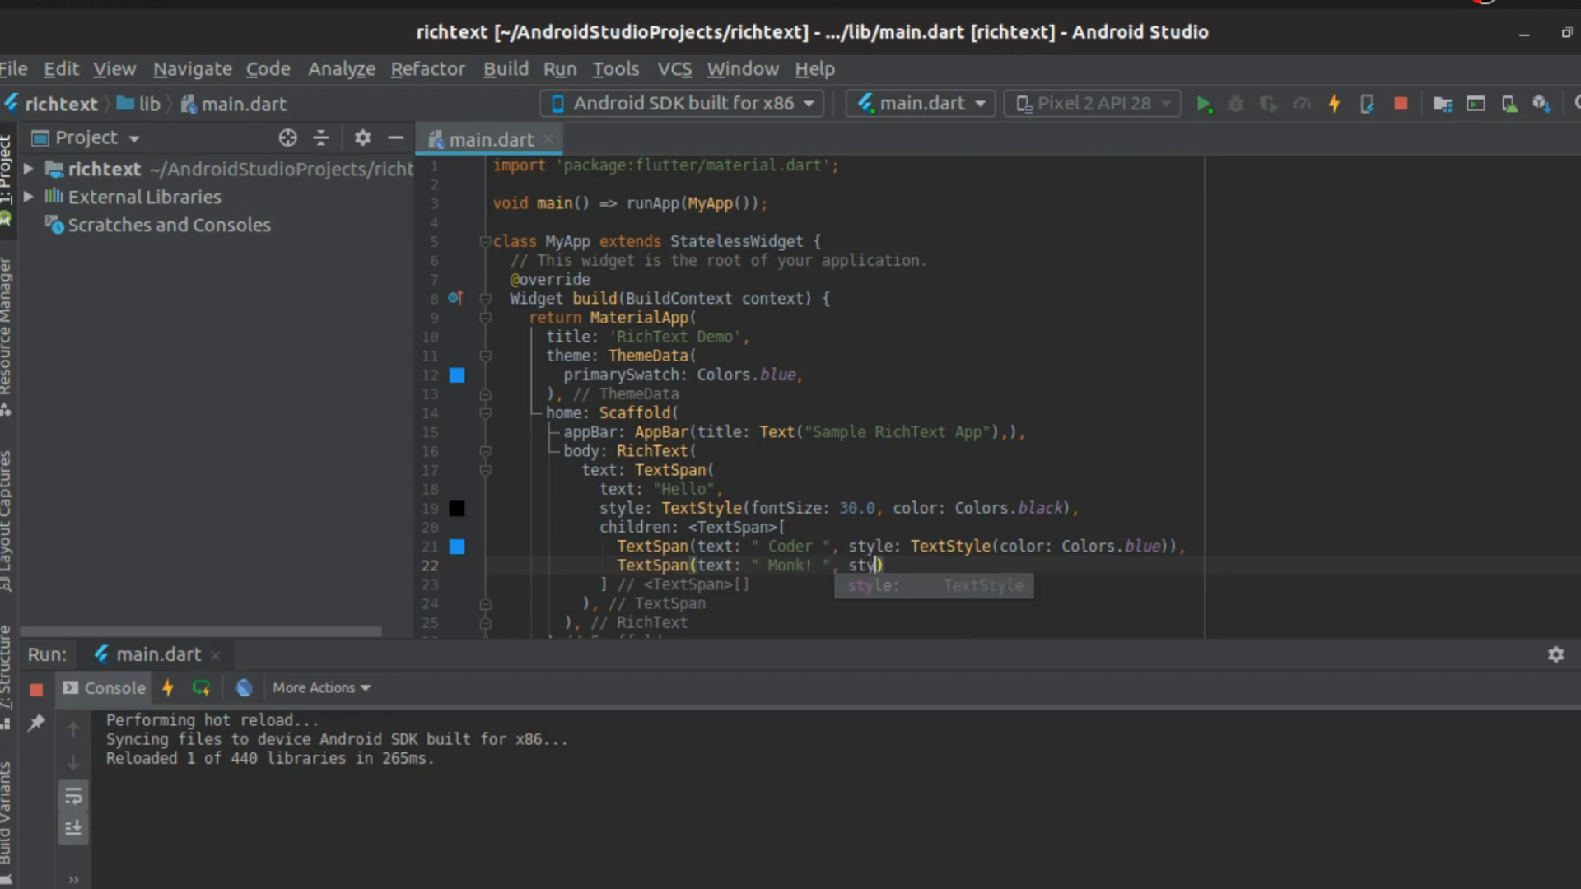
pyautogui.write('TextStyle(color: Colors.black,')
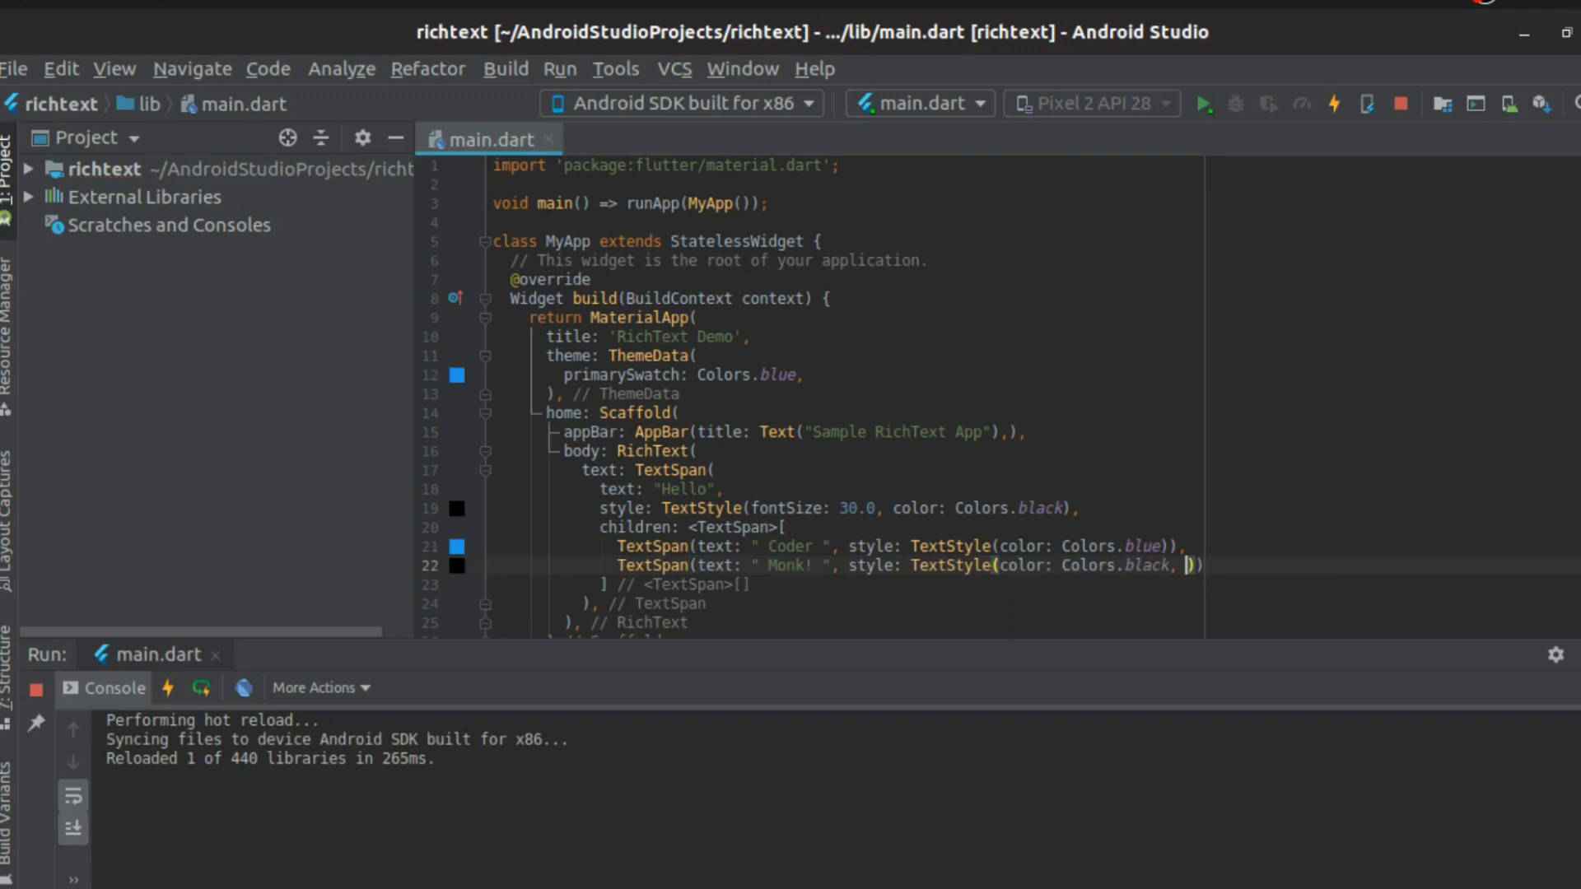
pyautogui.write('fontSize:')
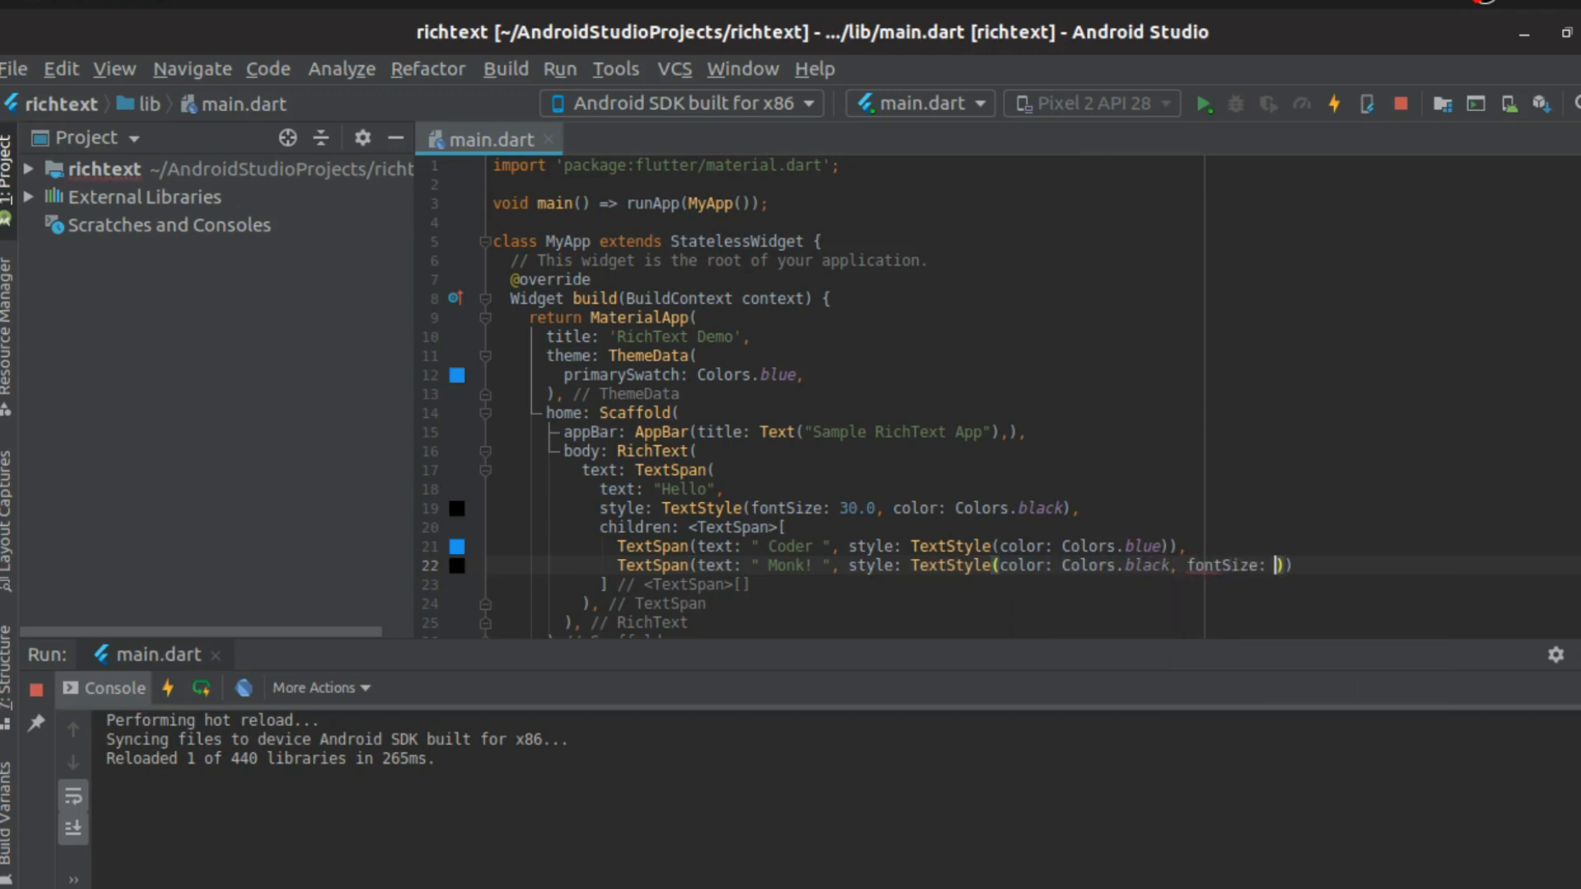
pyautogui.write('fontWeight')
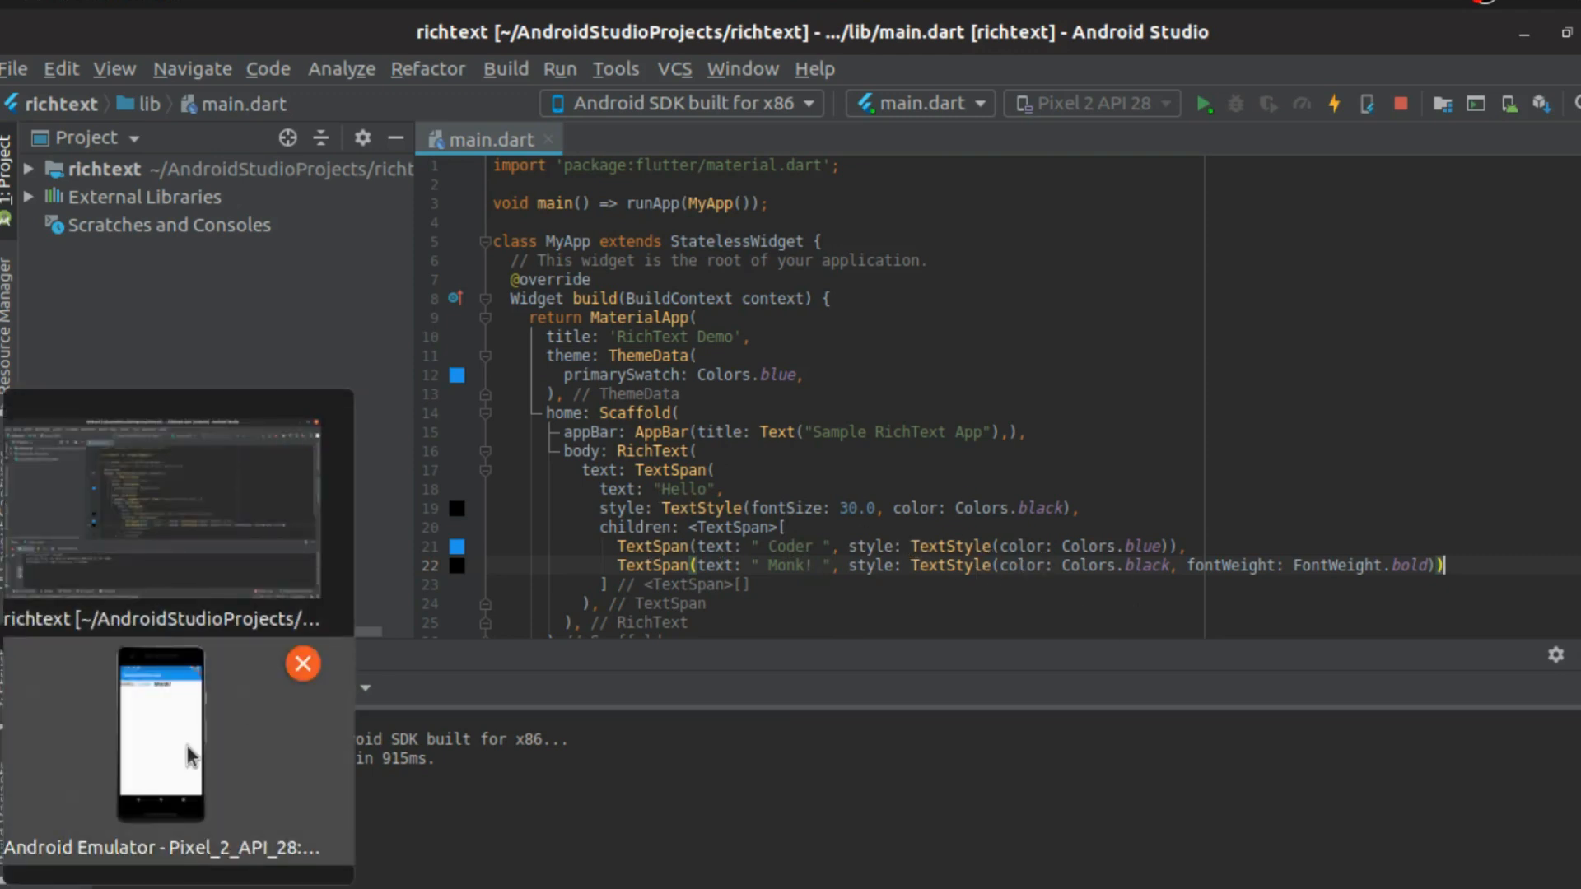
pyautogui.click(162, 735)
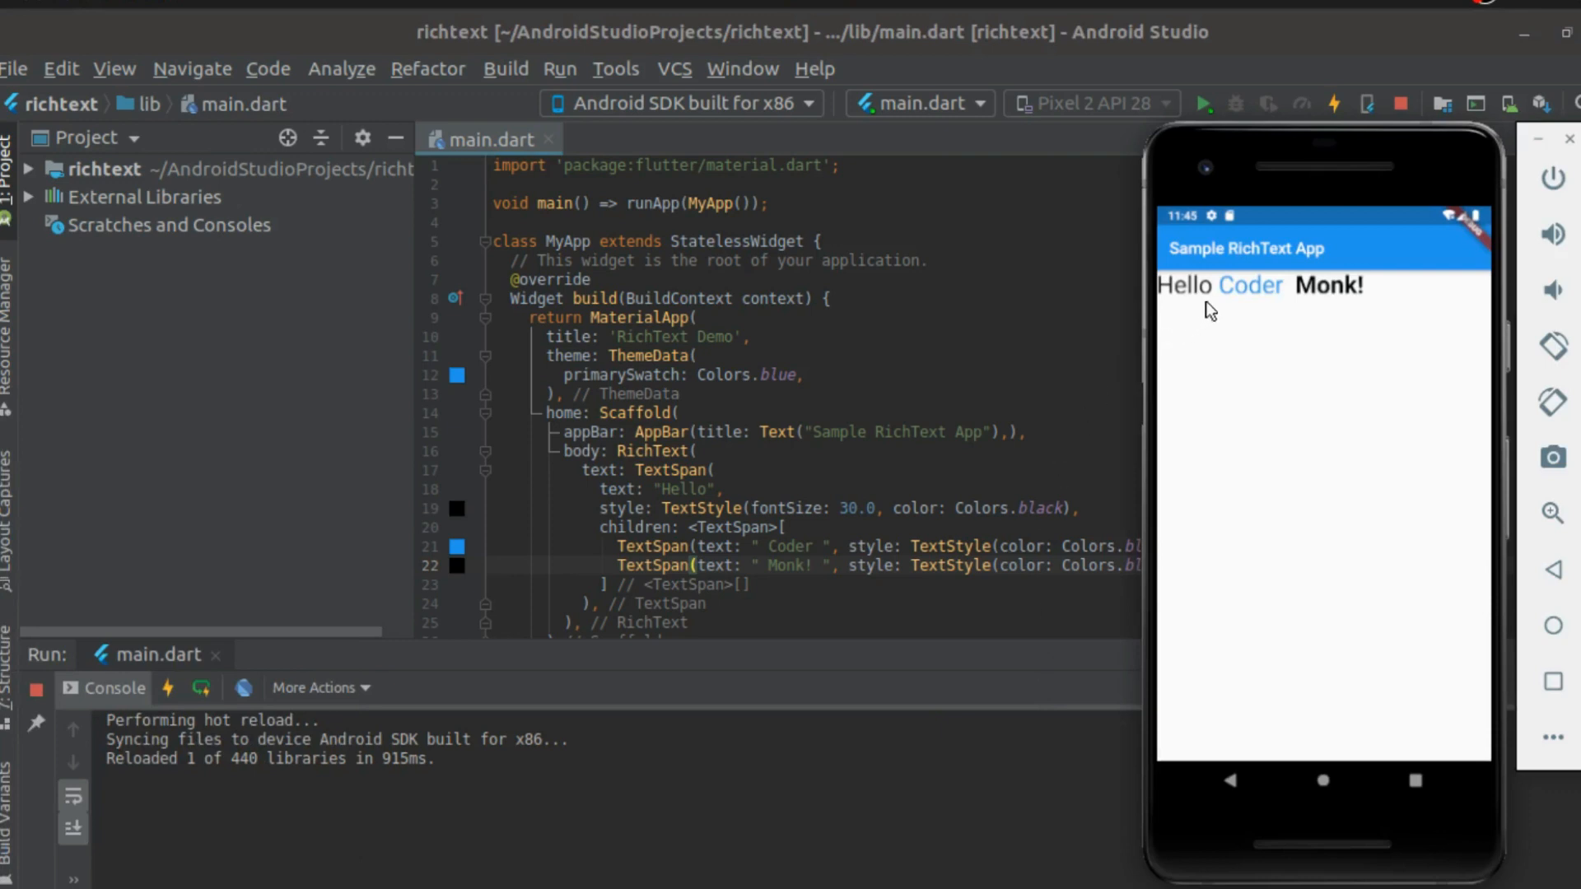
pyautogui.moveTo(1250, 298)
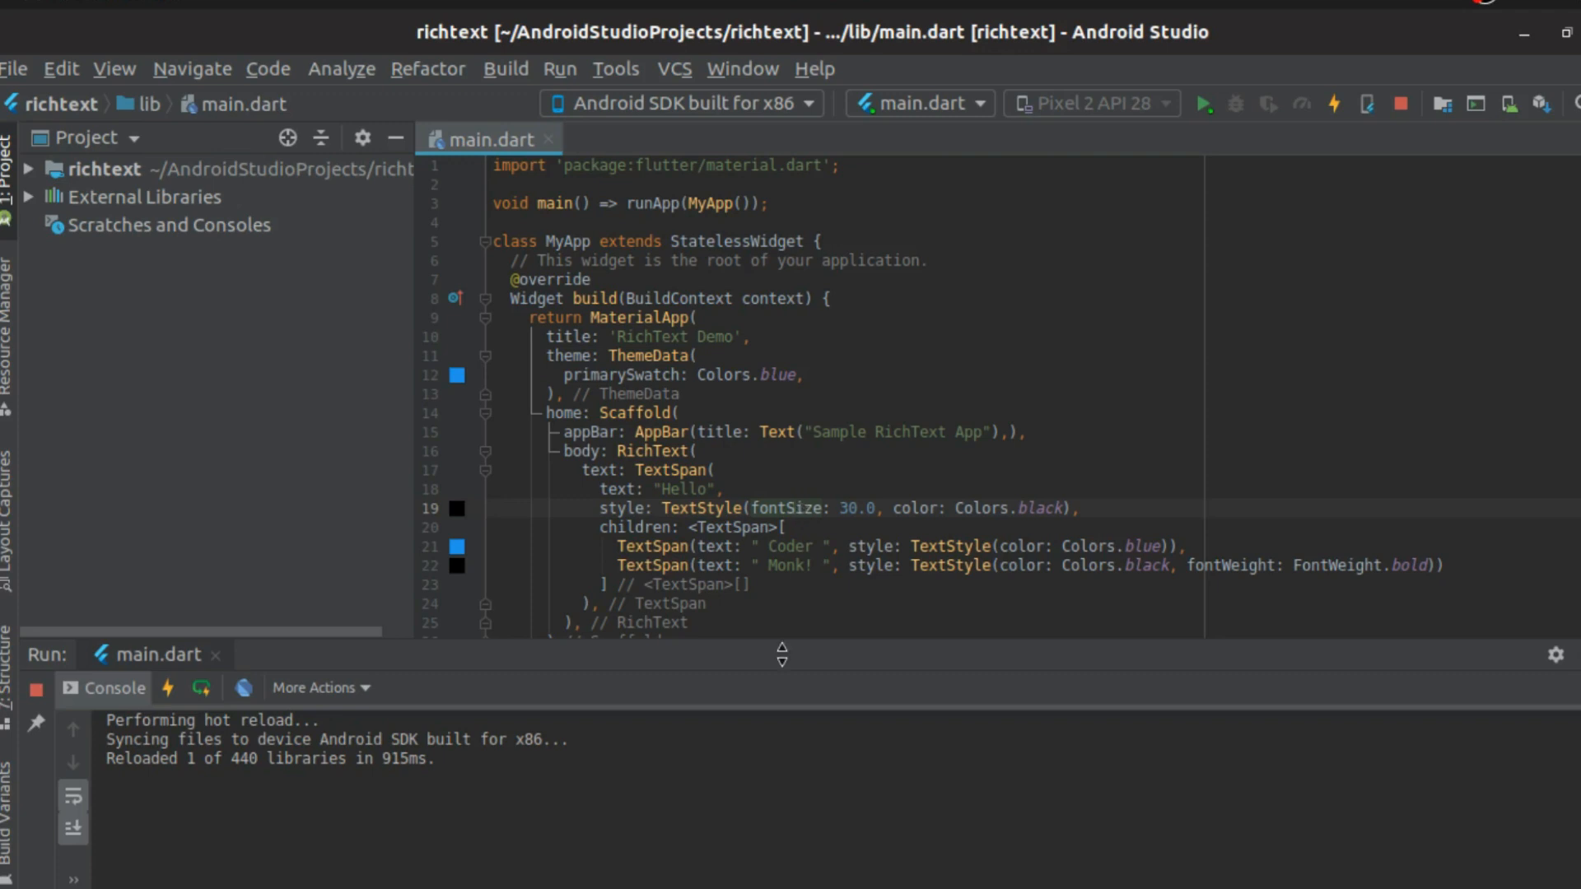
pyautogui.click(793, 509)
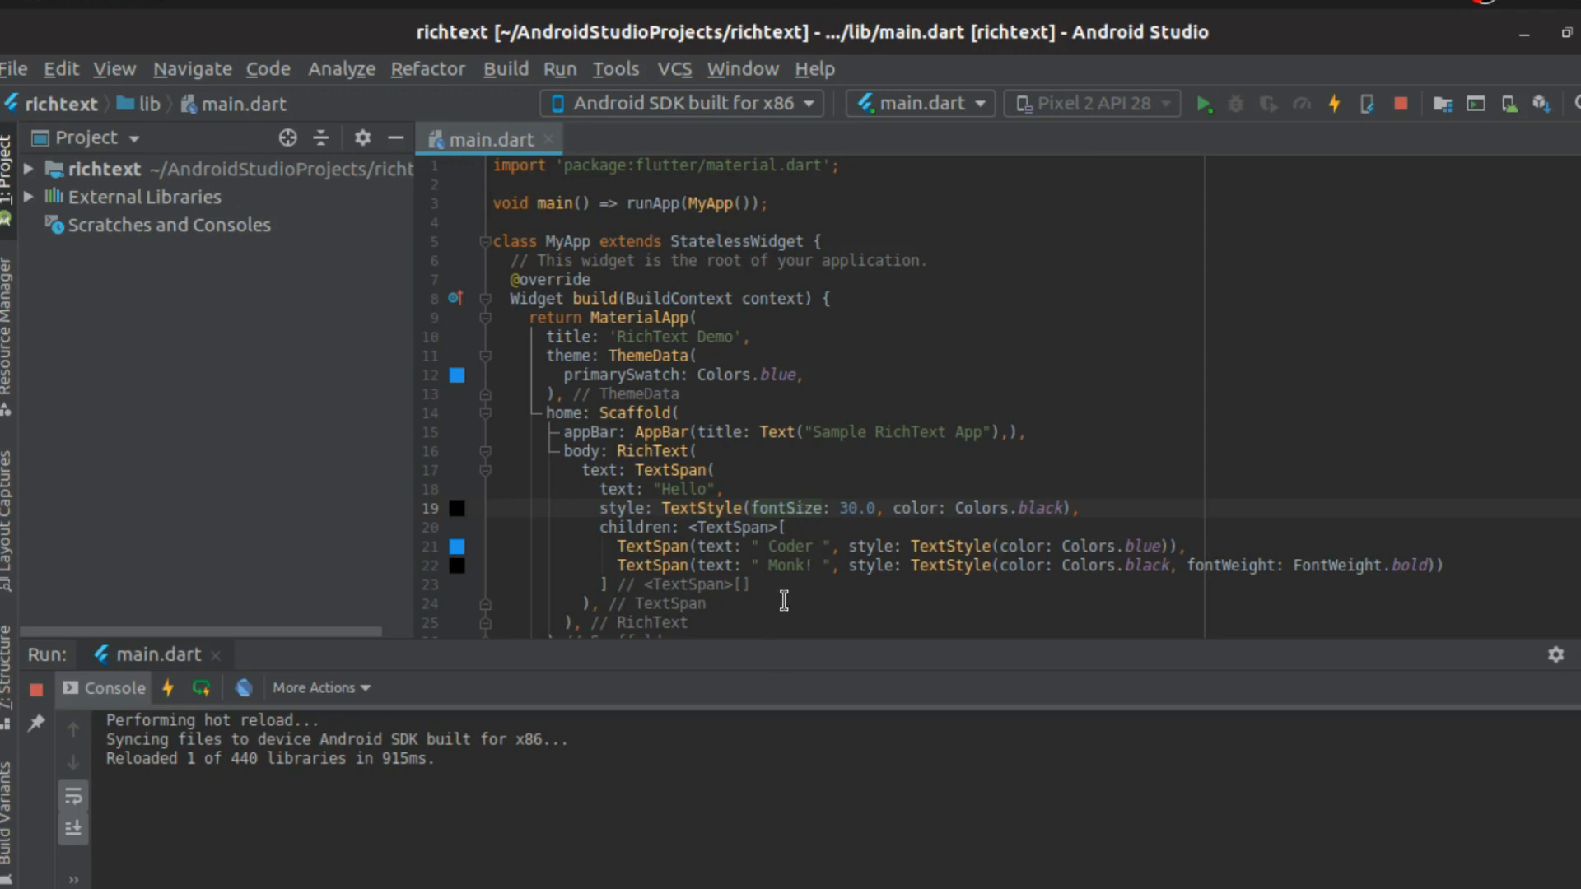
pyautogui.click(796, 508)
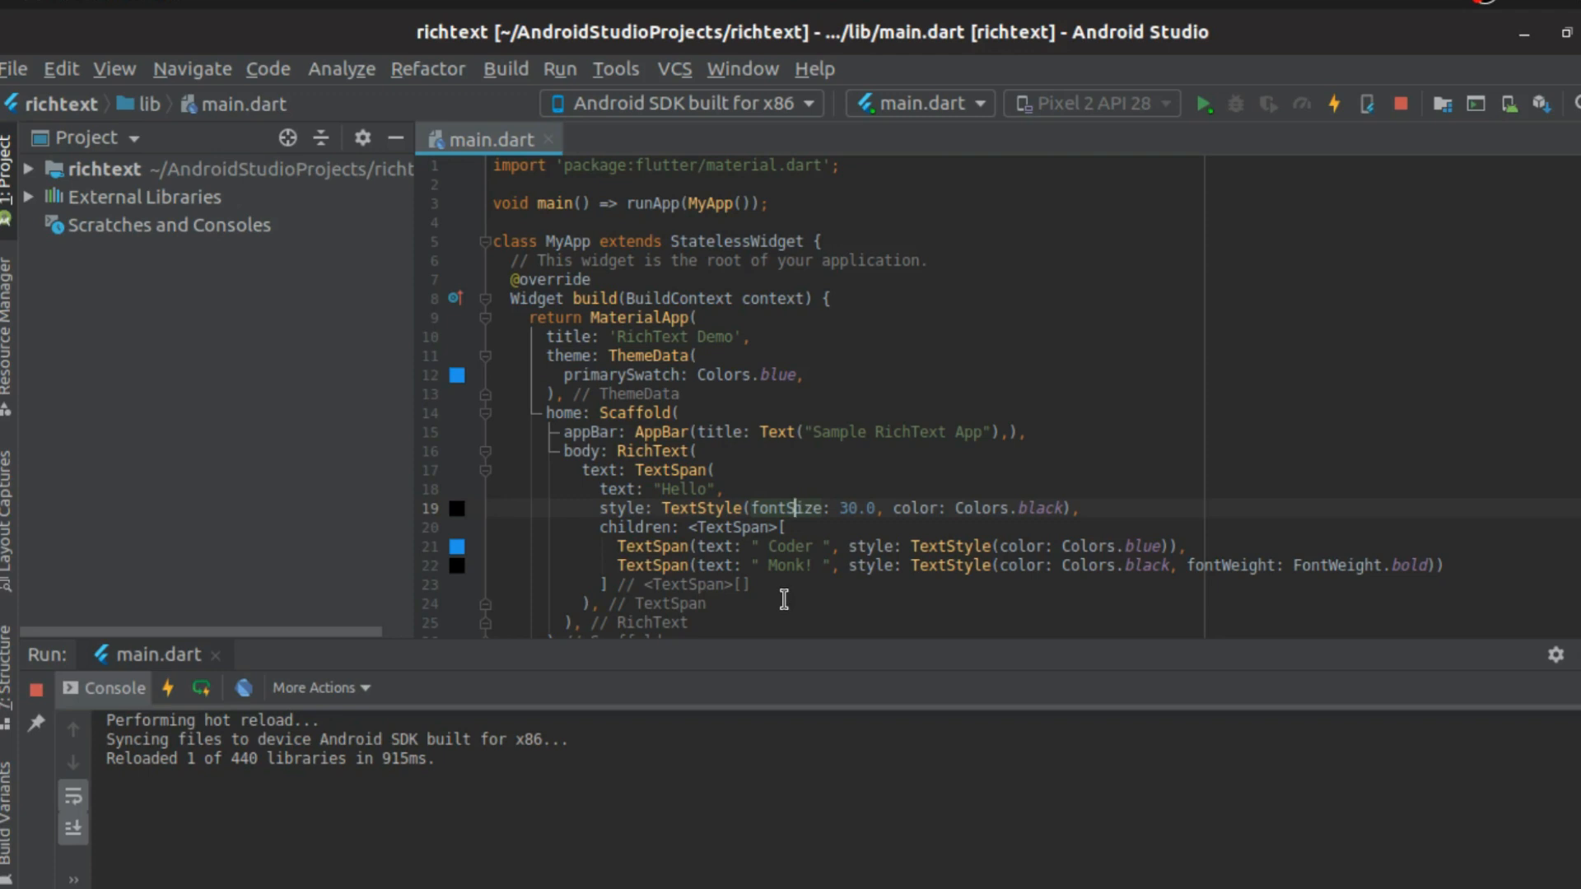